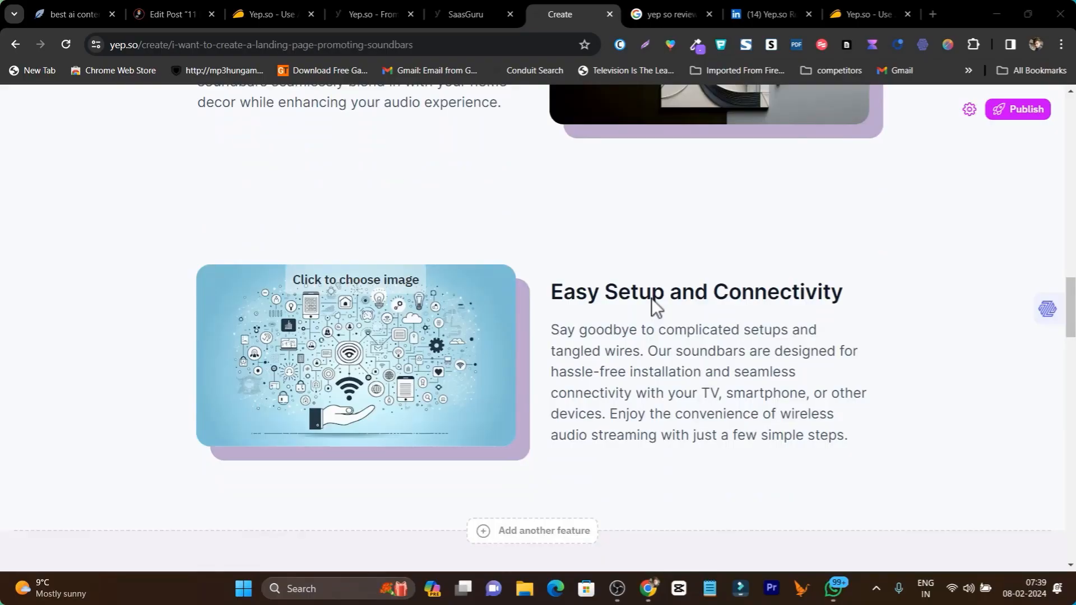
# - Scroll through the soundbar draft's illustrated feature sections and bring up the Yep.so homepage
pyautogui.click(467, 13)
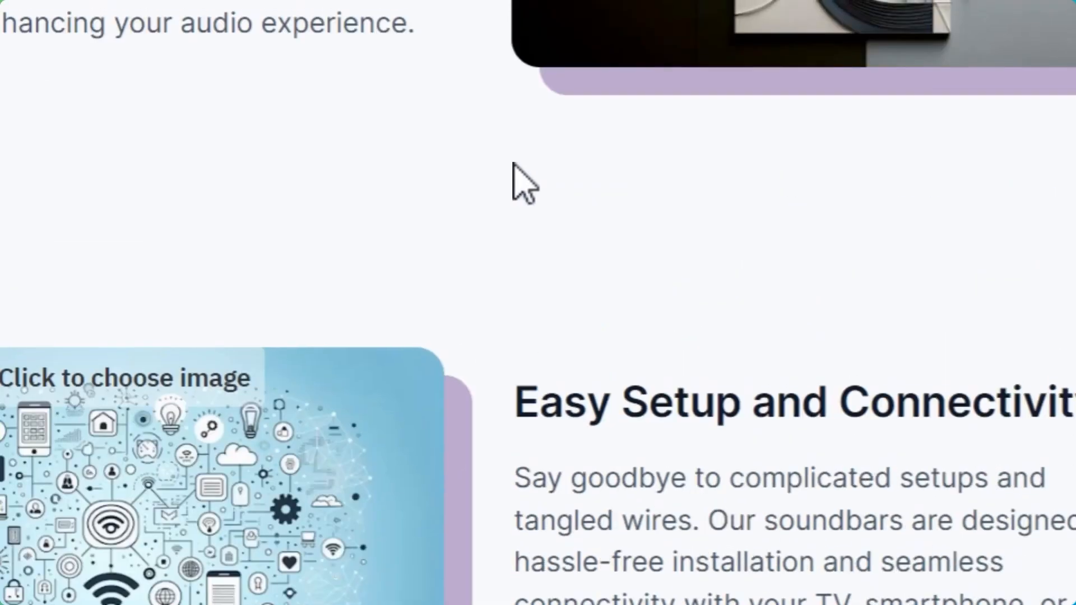
pyautogui.scroll(3)
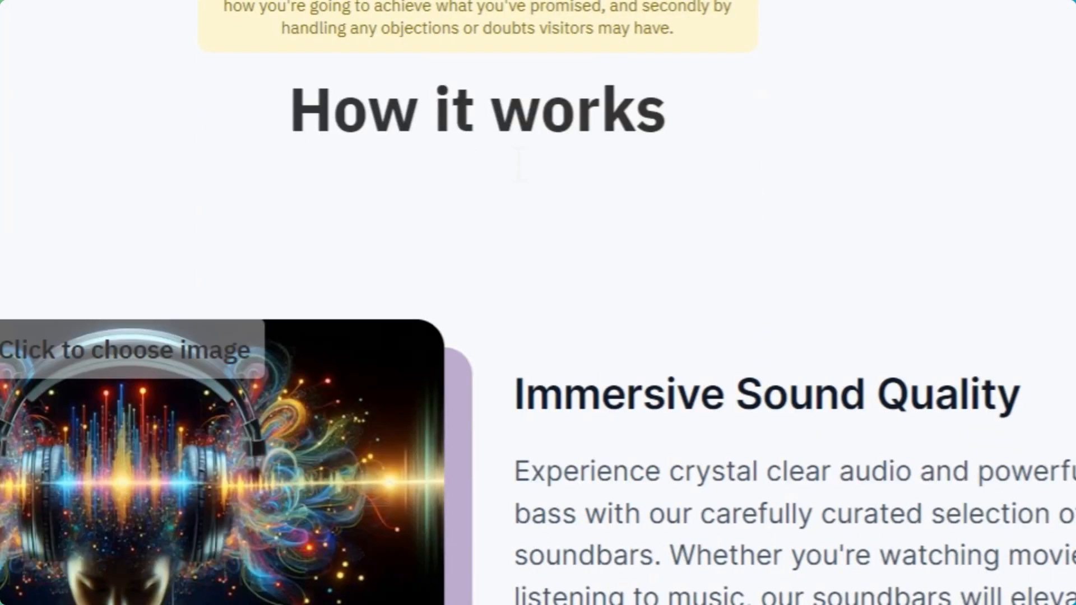
pyautogui.scroll(-3)
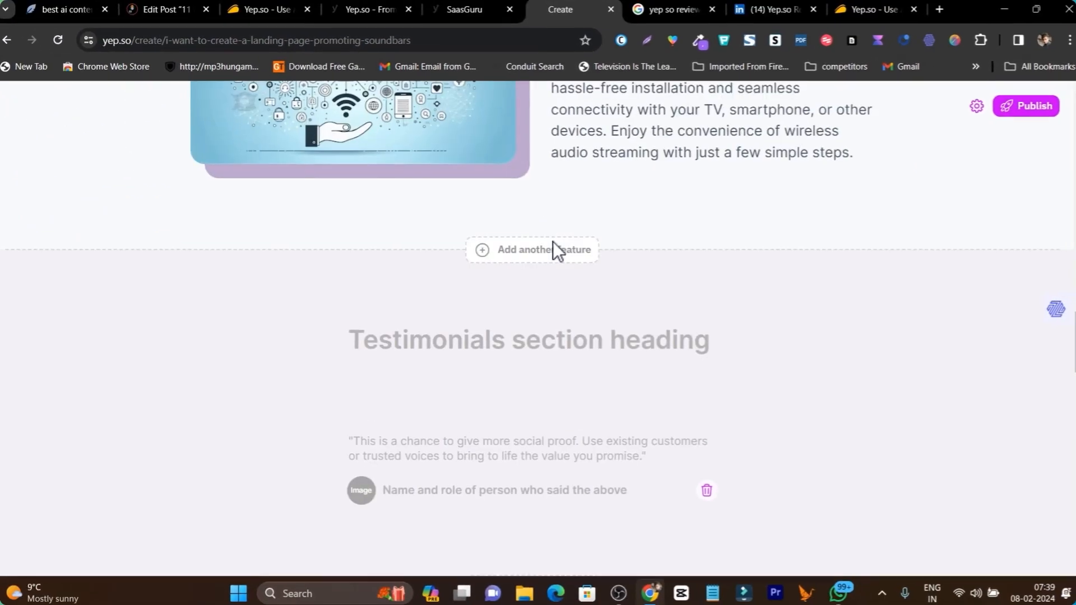
pyautogui.scroll(-3)
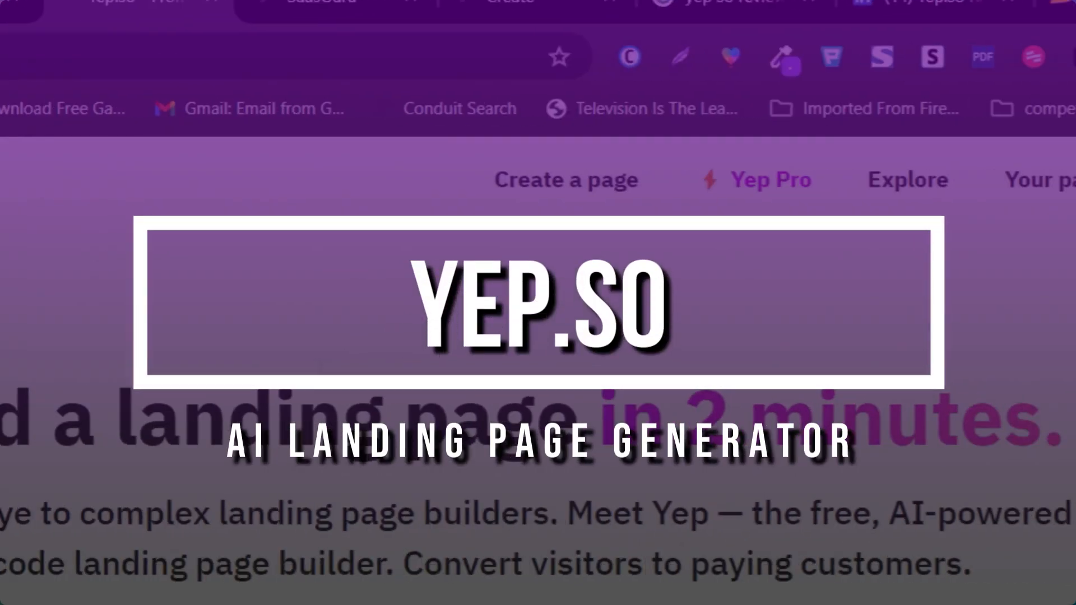
pyautogui.scroll(-3)
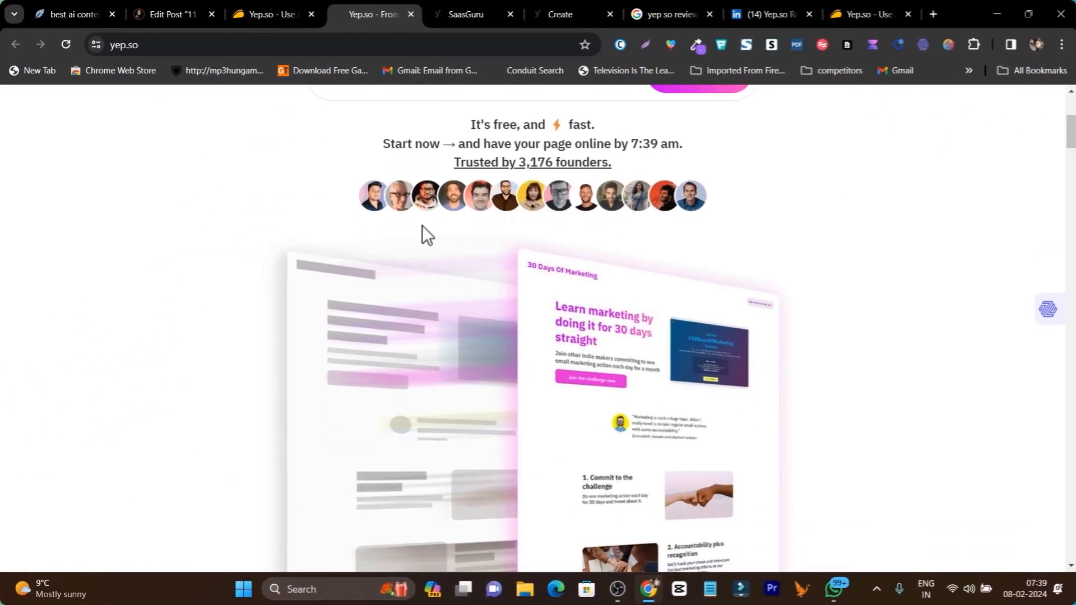
pyautogui.scroll(-3)
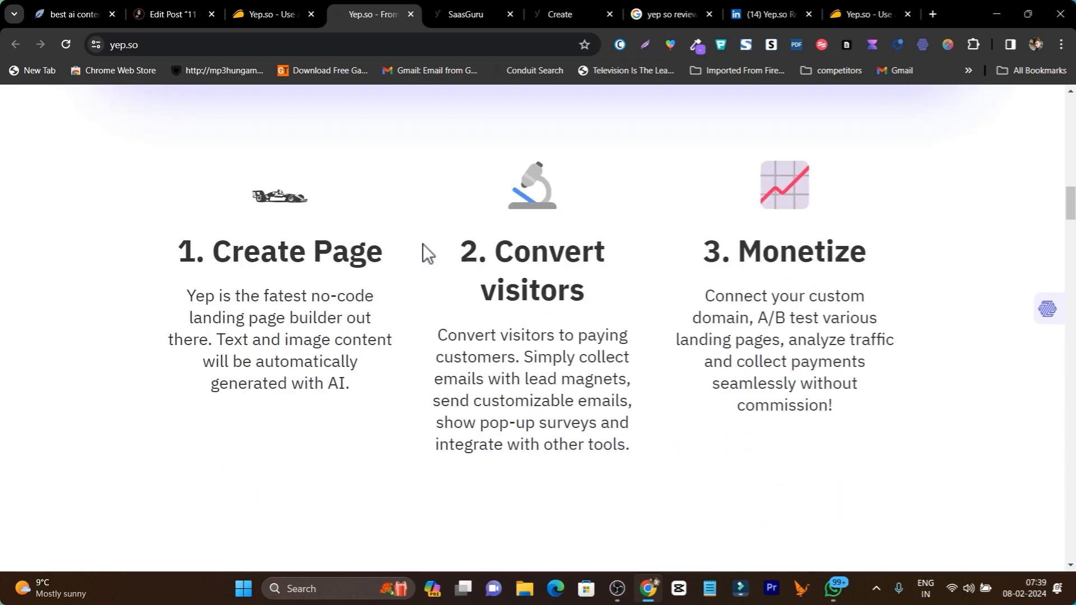
pyautogui.scroll(-3)
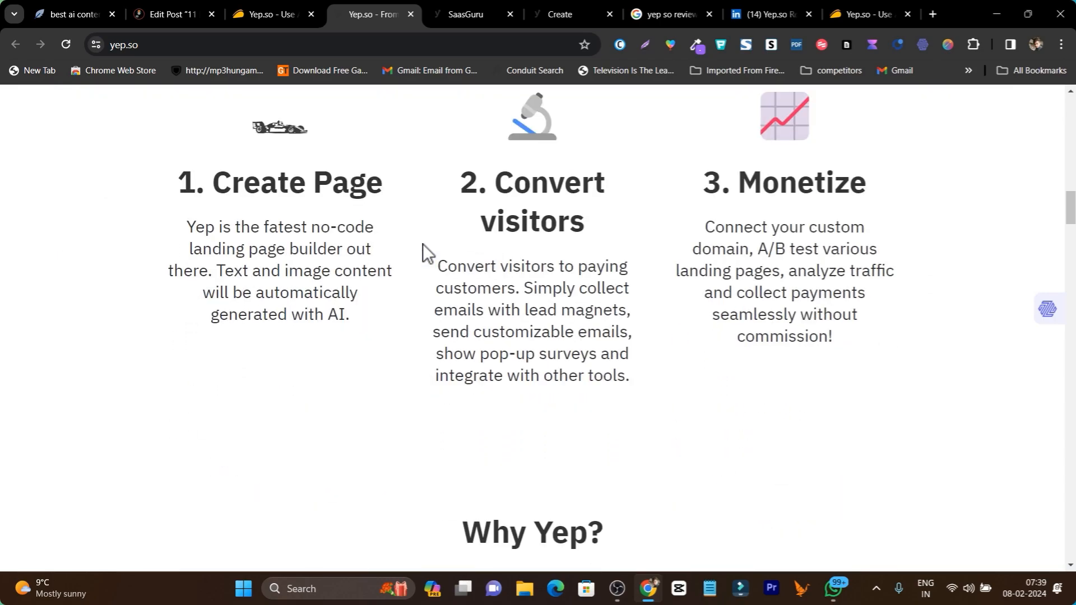
pyautogui.moveTo(798, 217)
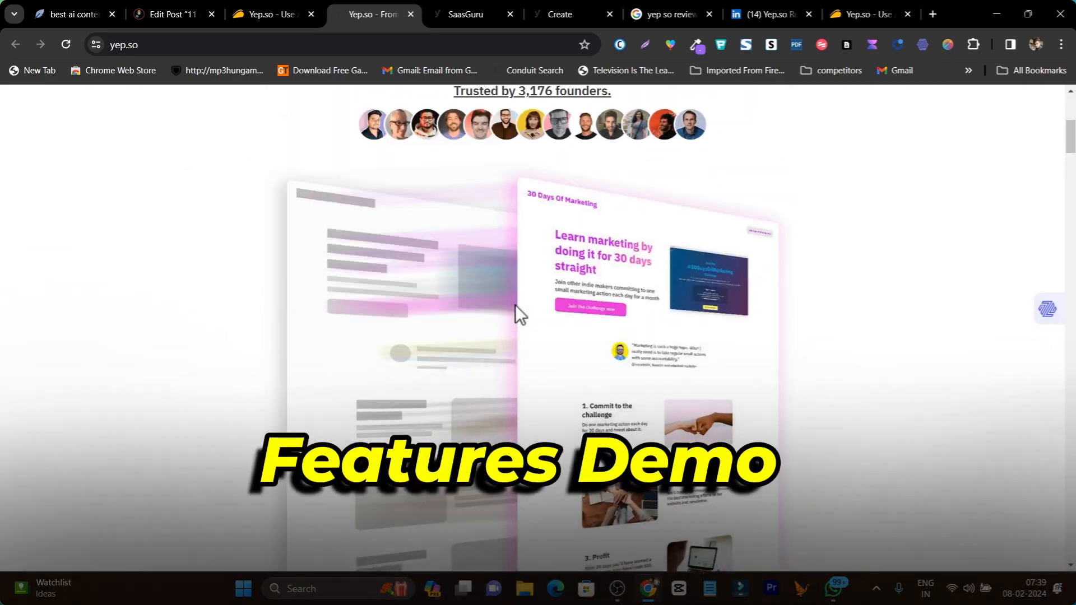
pyautogui.scroll(3)
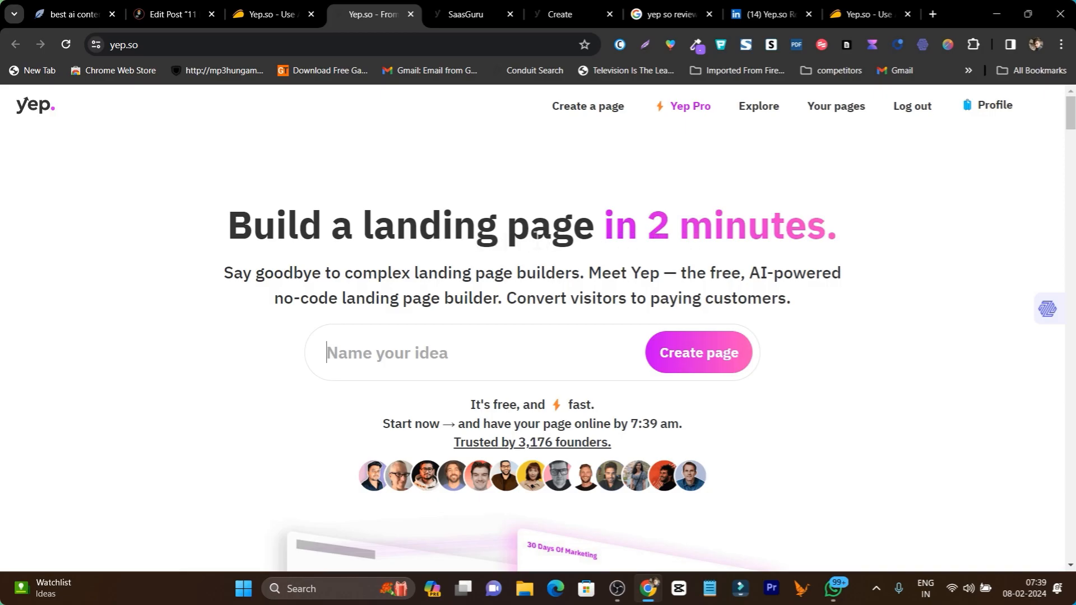
pyautogui.click(266, 14)
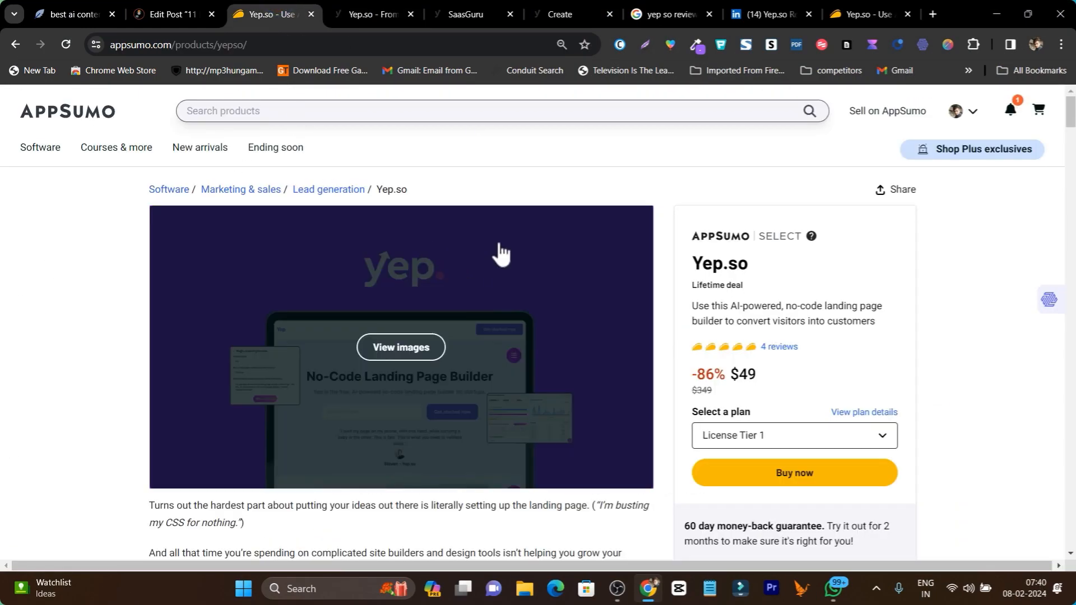
pyautogui.click(371, 14)
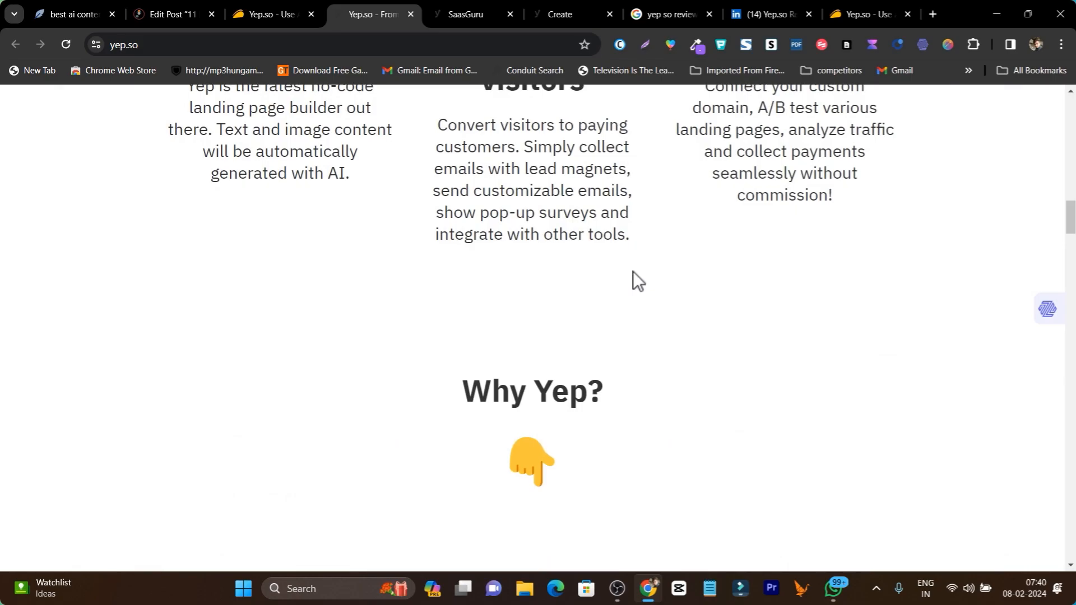
# - Scroll to Pricing, highlight the Maker plan's $290/year price, and review plan features
pyautogui.scroll(-3)
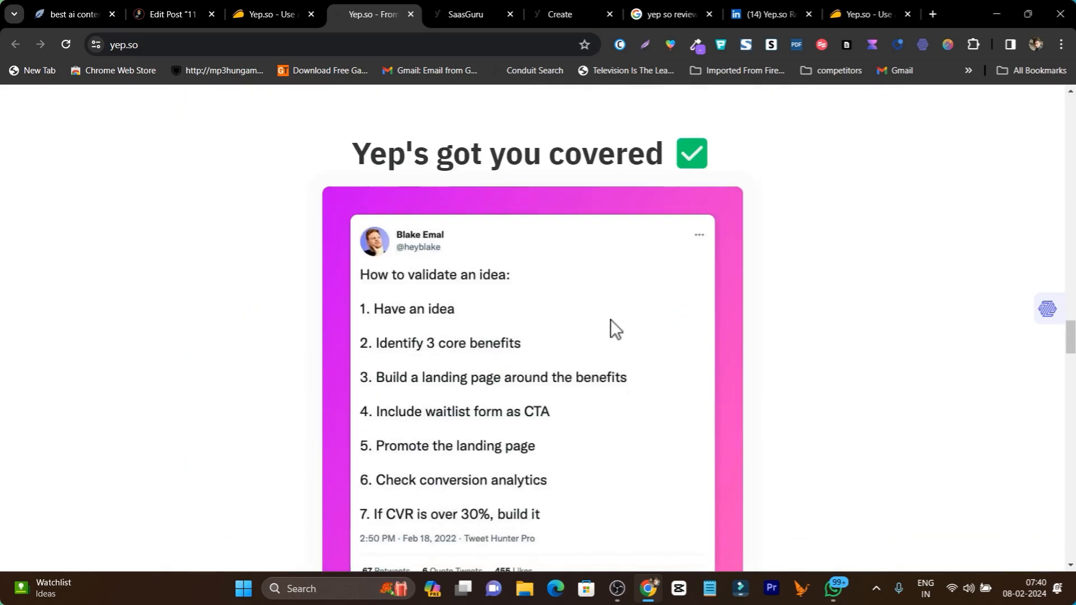
pyautogui.scroll(-3)
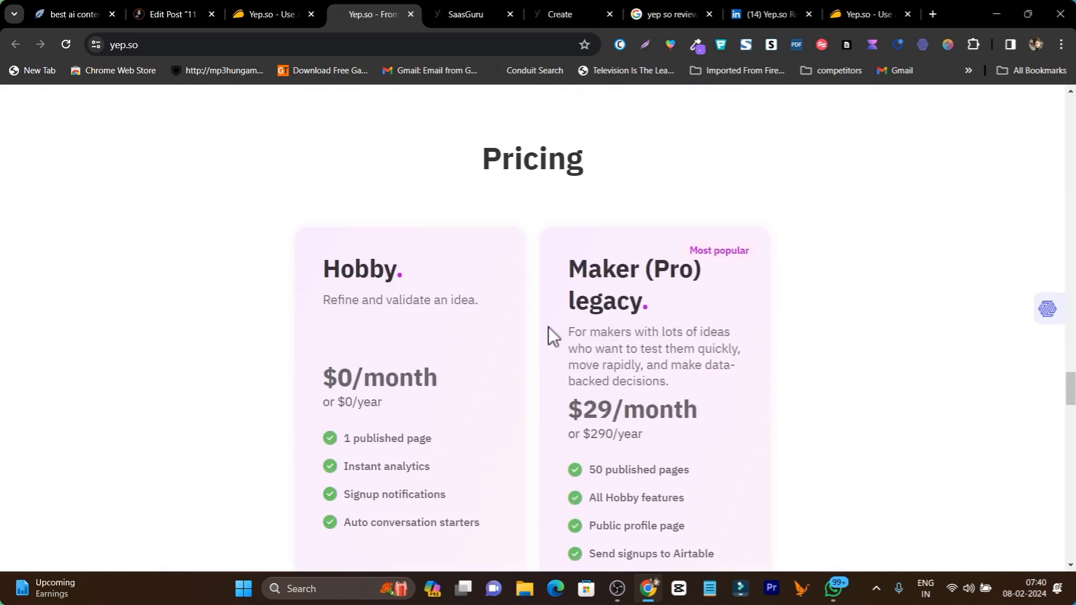
pyautogui.moveTo(401, 434)
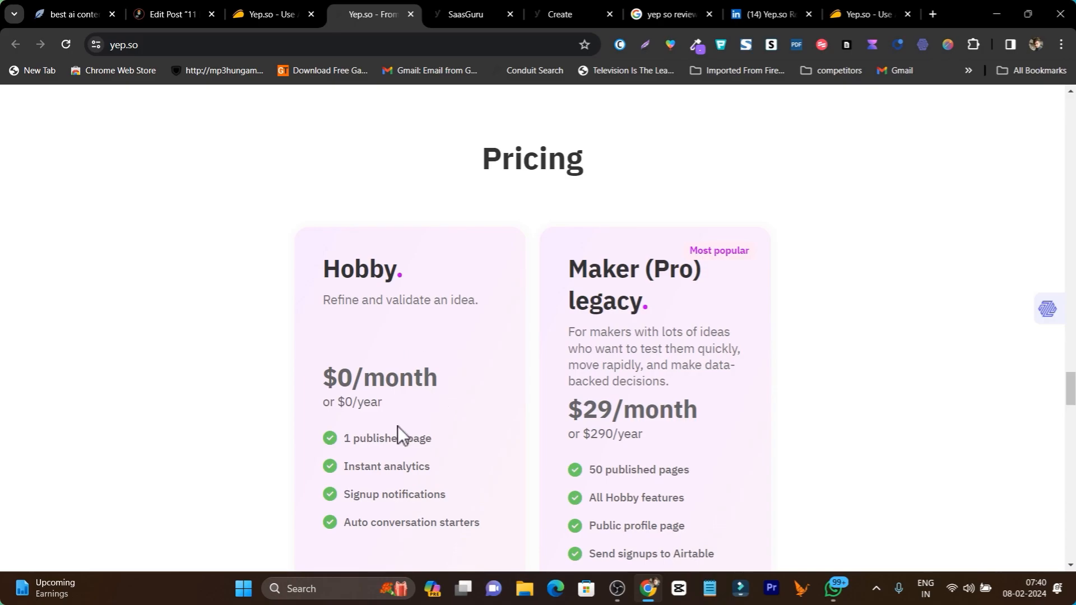
pyautogui.moveTo(438, 456)
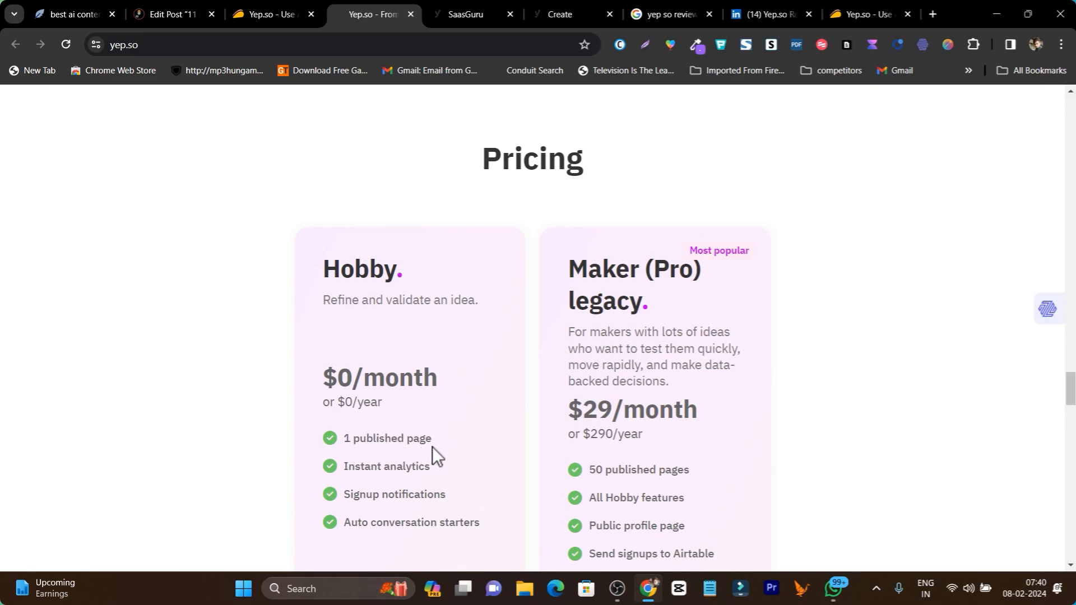
pyautogui.scroll(-3)
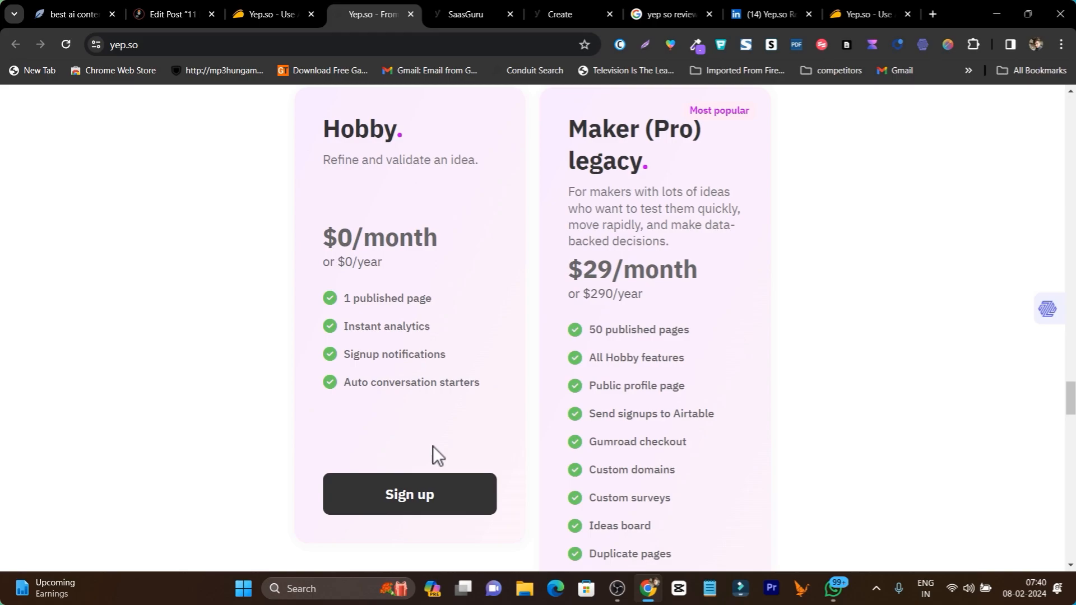
pyautogui.scroll(3)
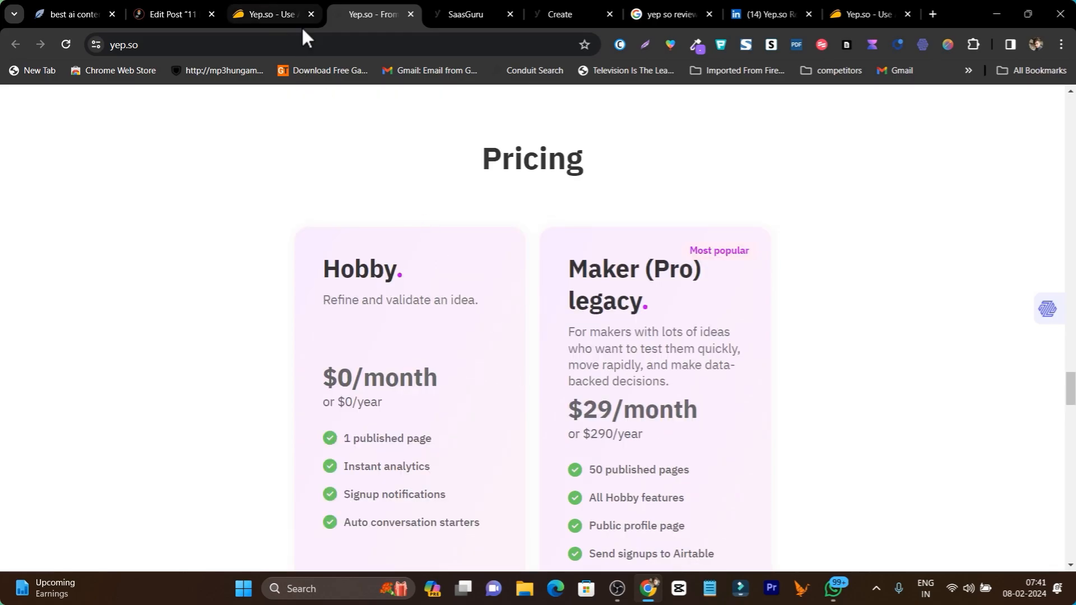
pyautogui.scroll(-3)
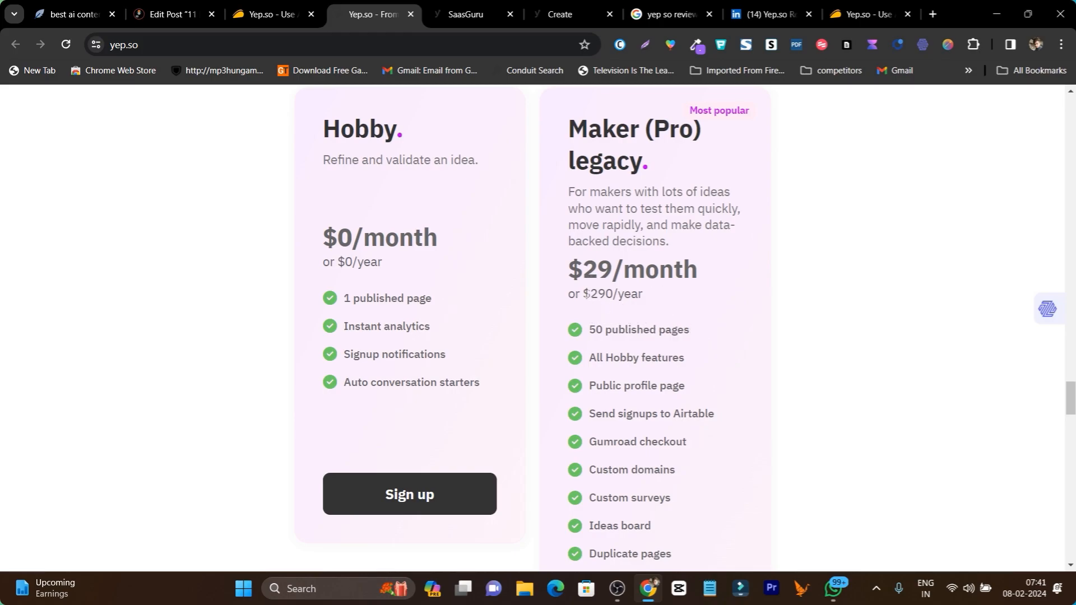
pyautogui.doubleClick(629, 268)
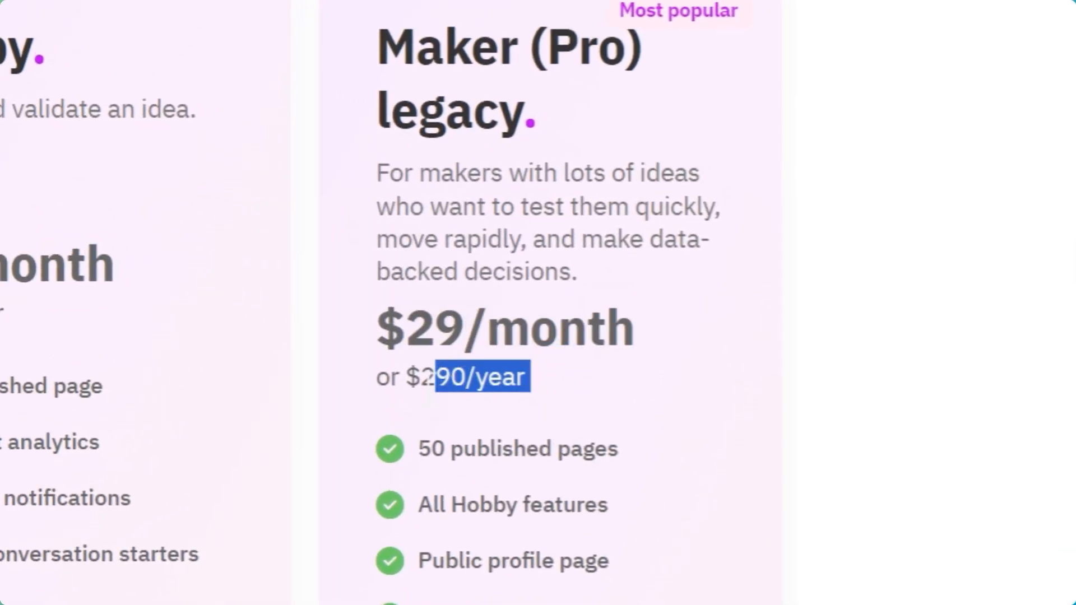
pyautogui.scroll(-3)
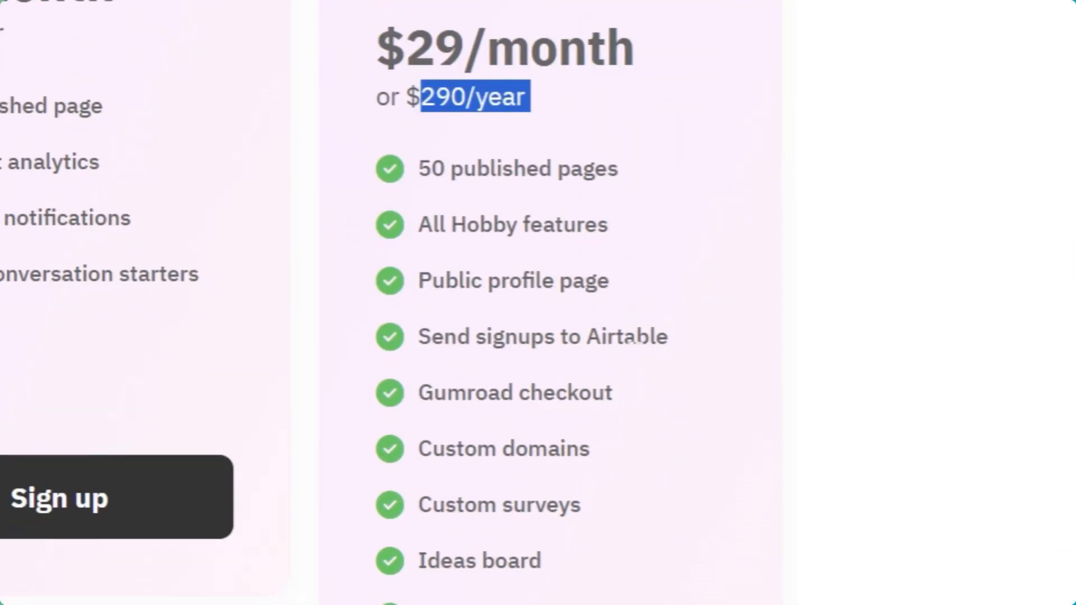
pyautogui.moveTo(632, 244)
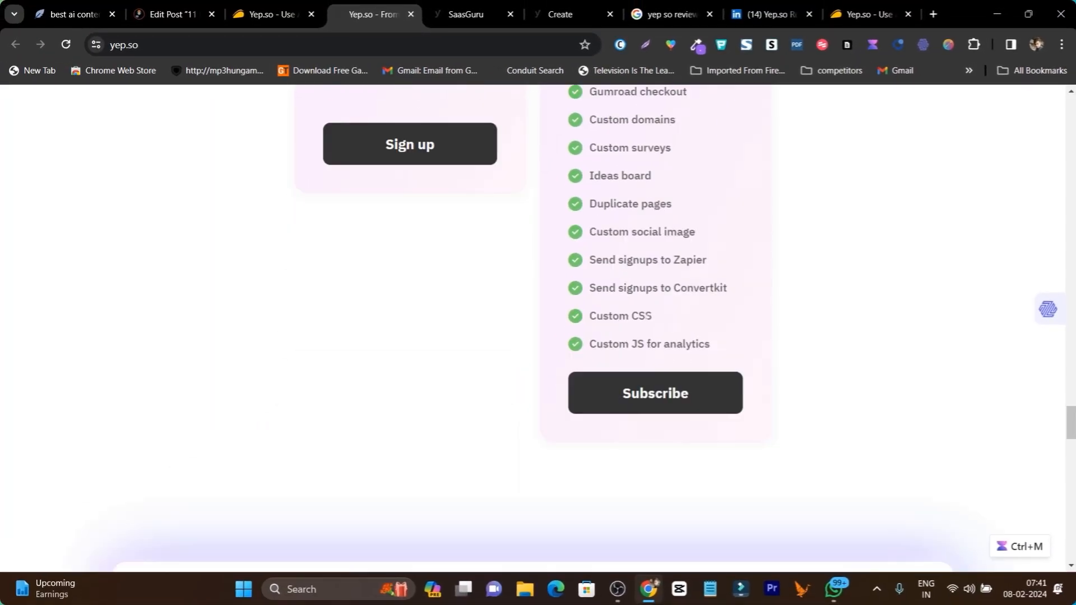
# - Compare AppSumo's $49, $99 and $199 license tiers against Yep's own pricing plans
pyautogui.click(268, 14)
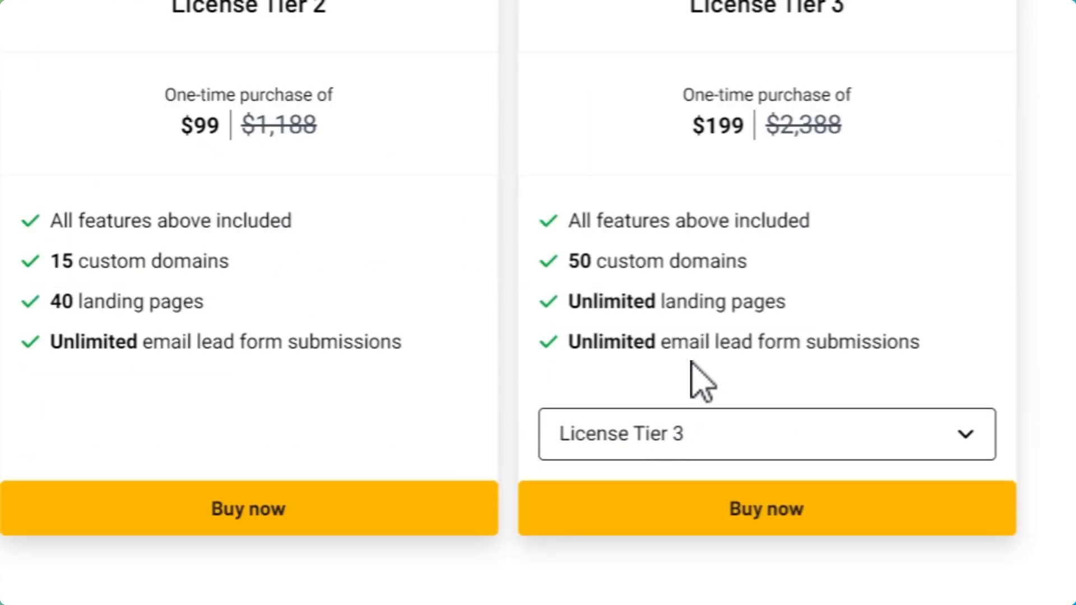
pyautogui.scroll(3)
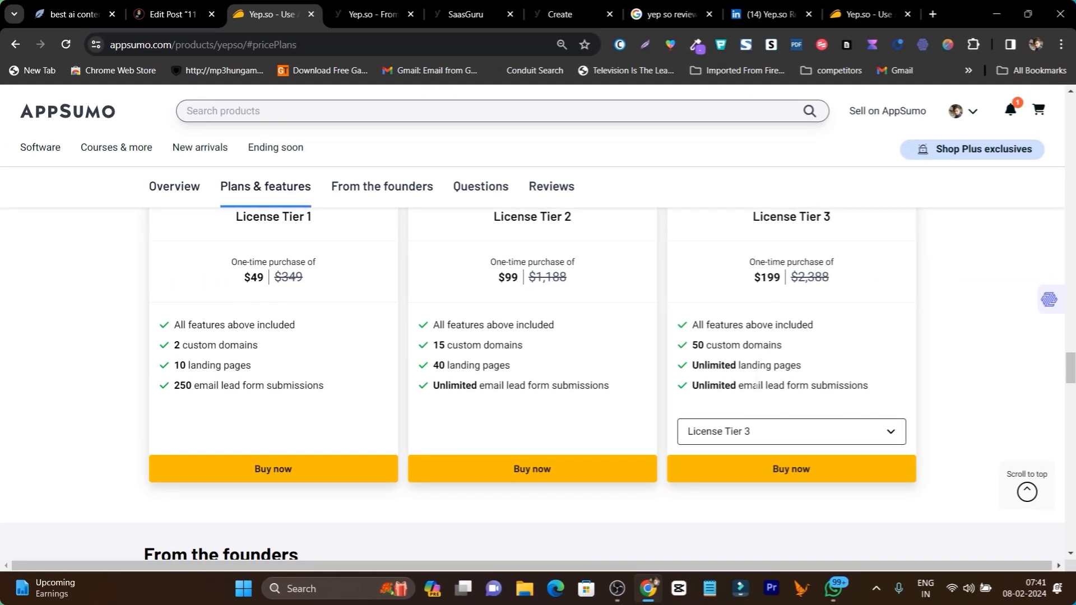
pyautogui.click(367, 14)
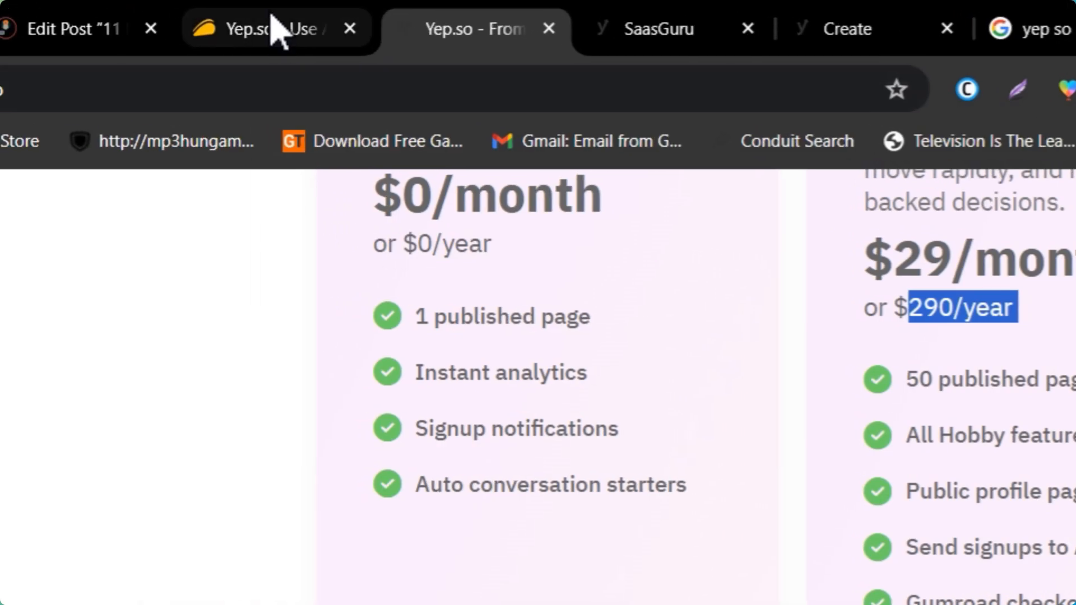
pyautogui.scroll(-3)
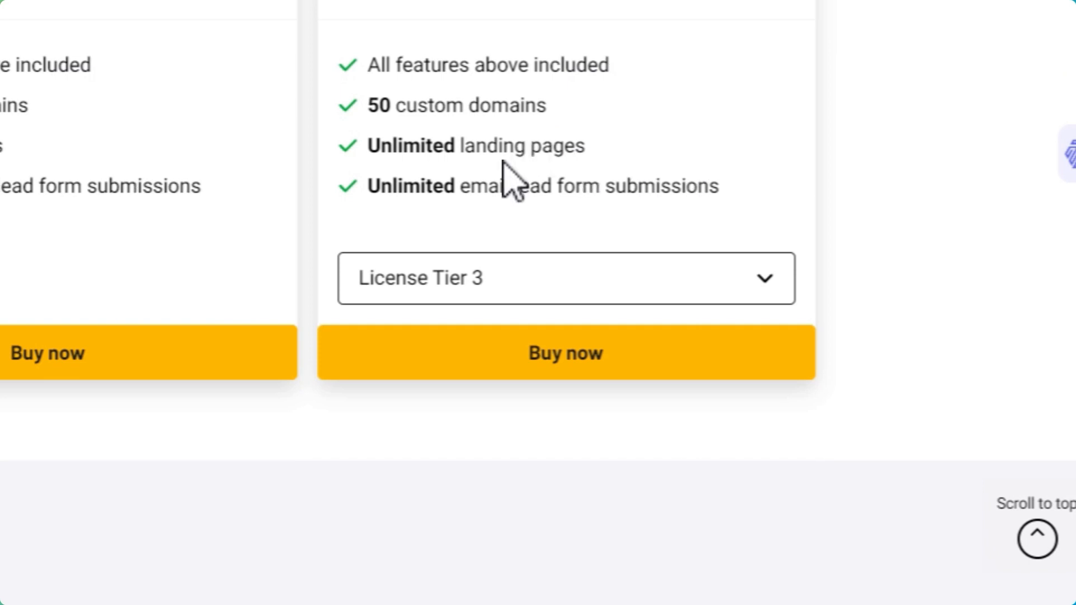
pyautogui.scroll(3)
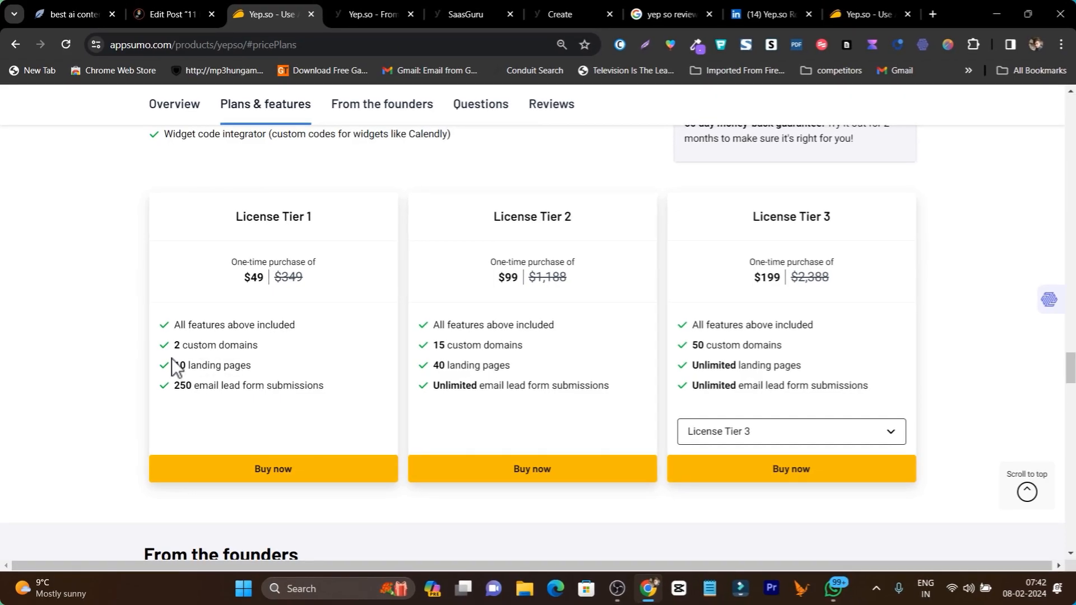
pyautogui.moveTo(199, 394)
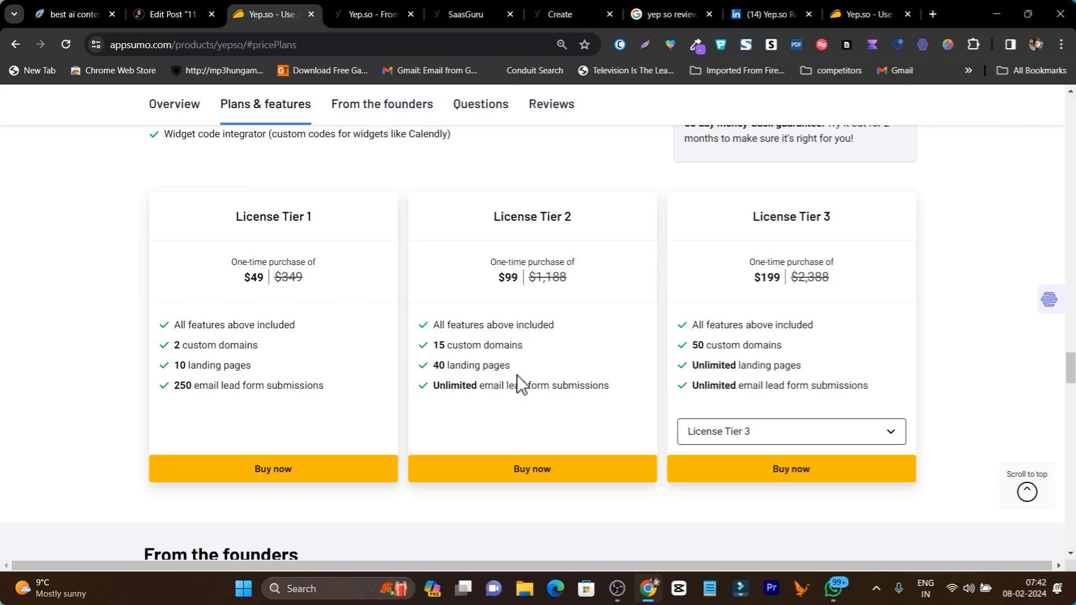
pyautogui.scroll(3)
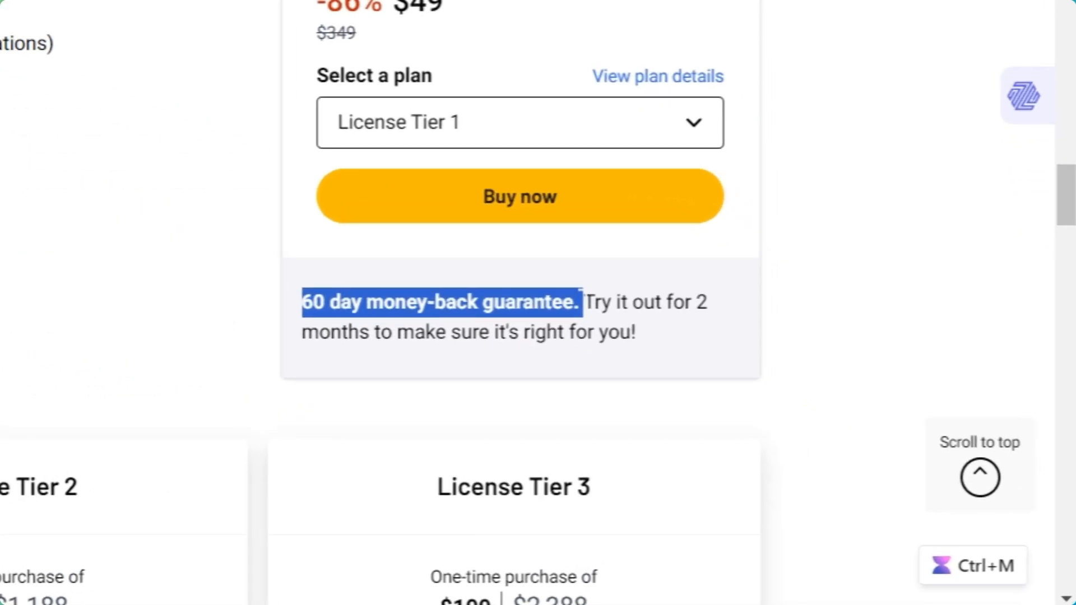
pyautogui.scroll(3)
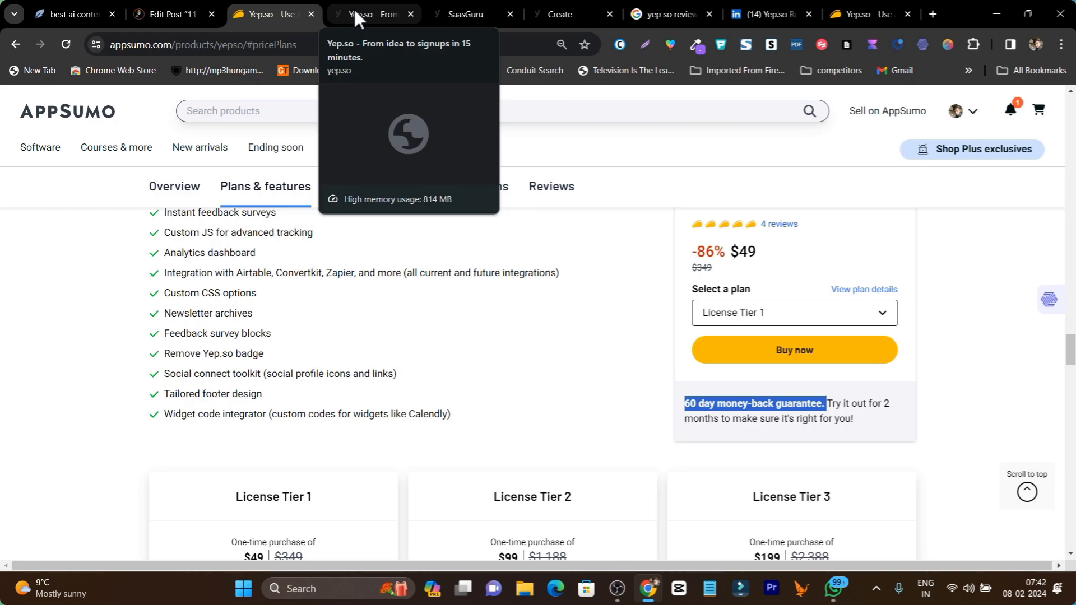
pyautogui.click(371, 14)
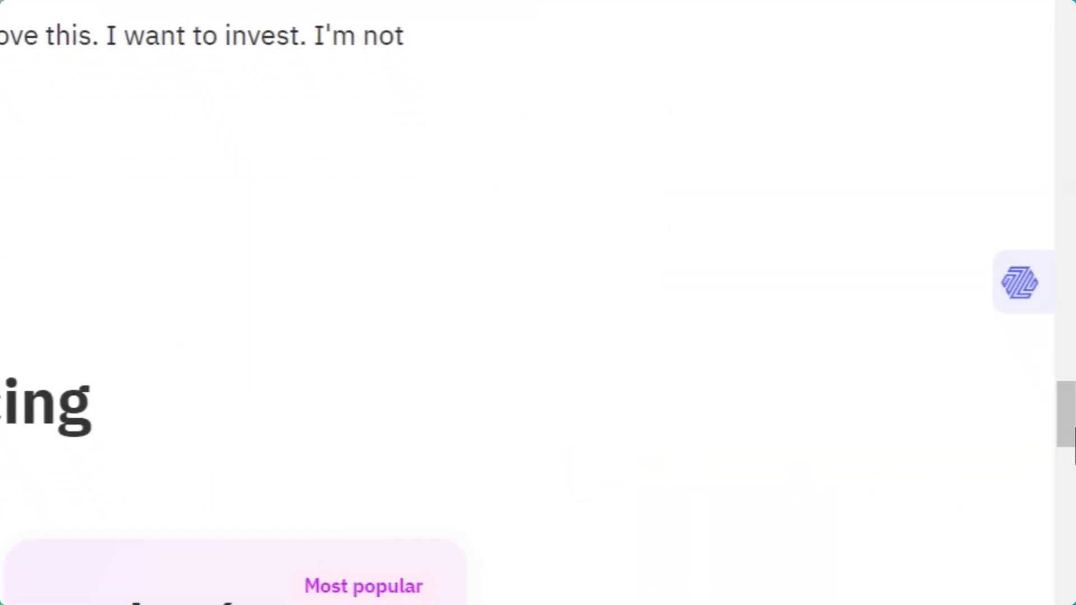
pyautogui.scroll(3)
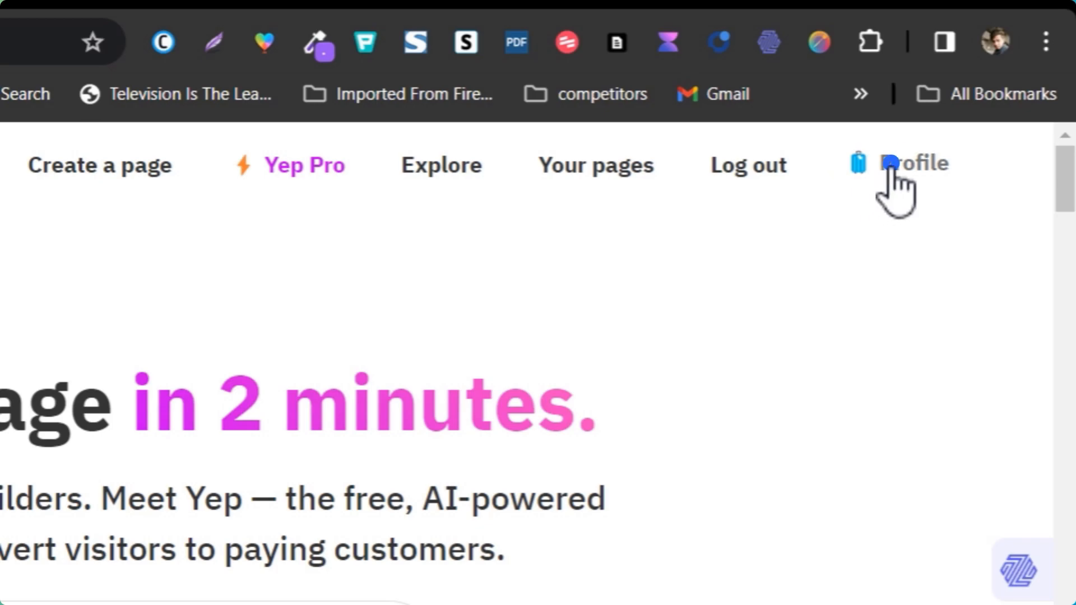
pyautogui.click(914, 164)
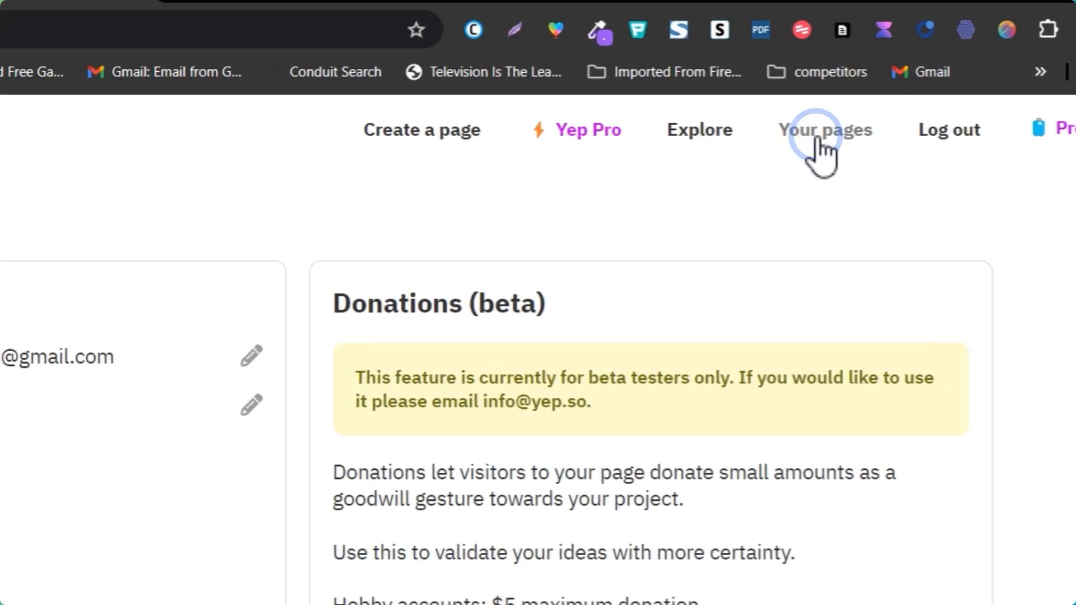
pyautogui.click(826, 129)
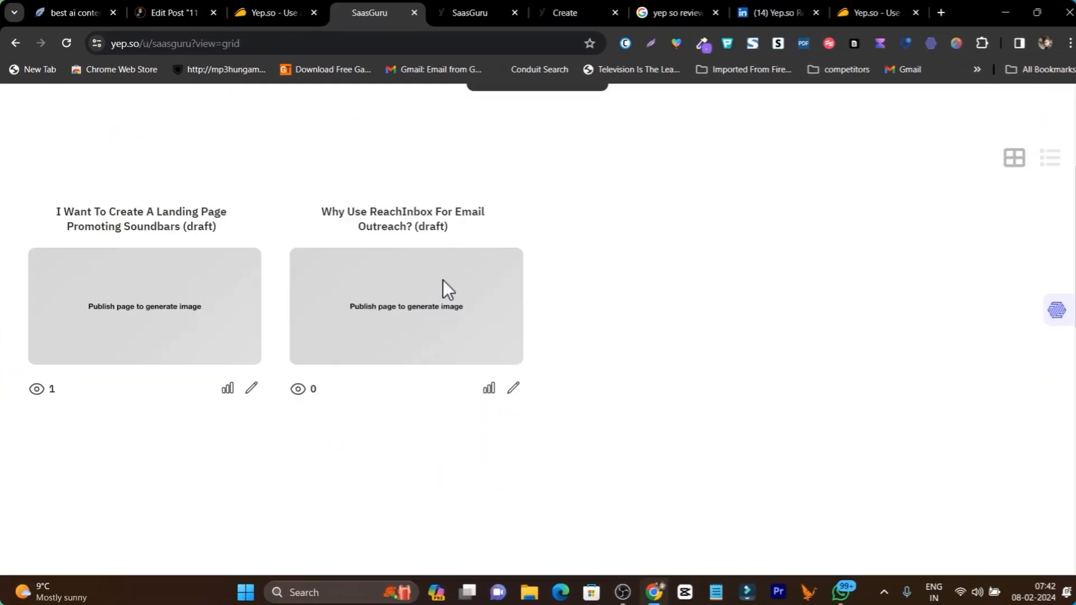
pyautogui.scroll(3)
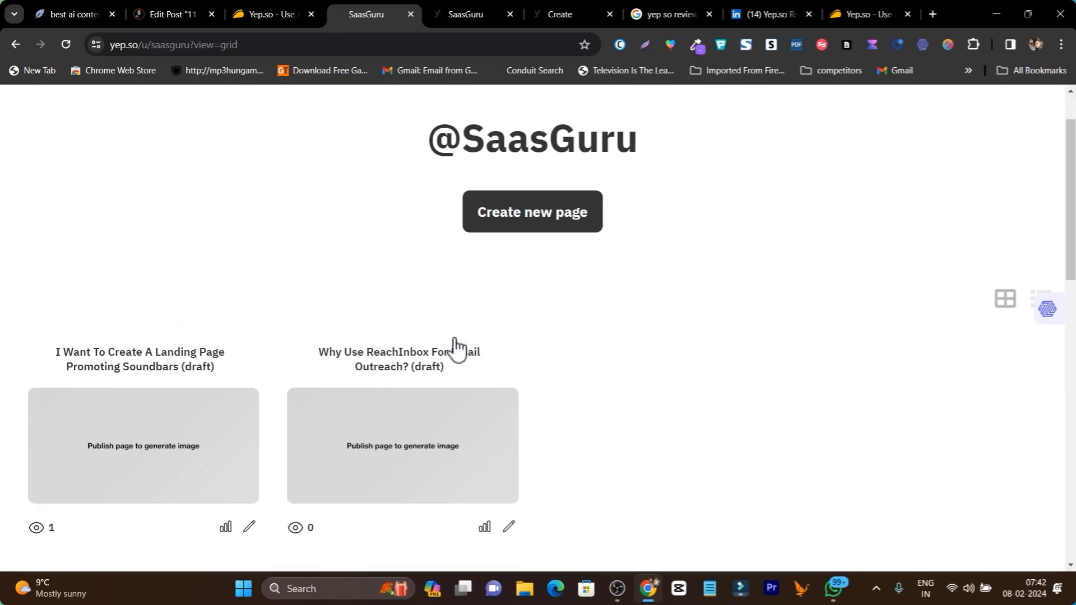
pyautogui.moveTo(494, 220)
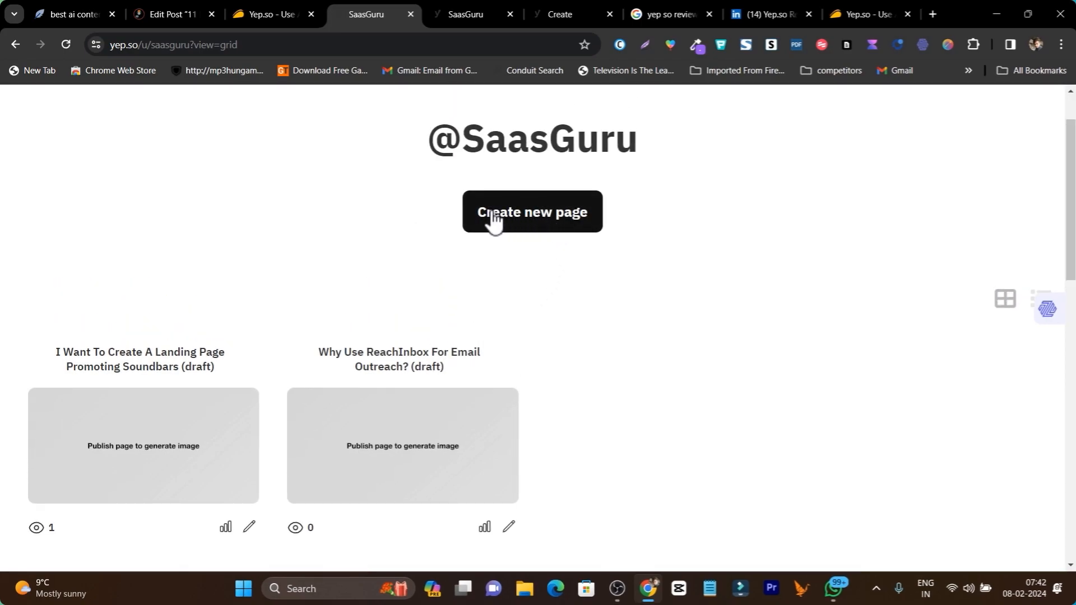
# - Glance at a blank new-page form, then return to the 'Best Soundbars for Your Budget' editor
pyautogui.click(531, 212)
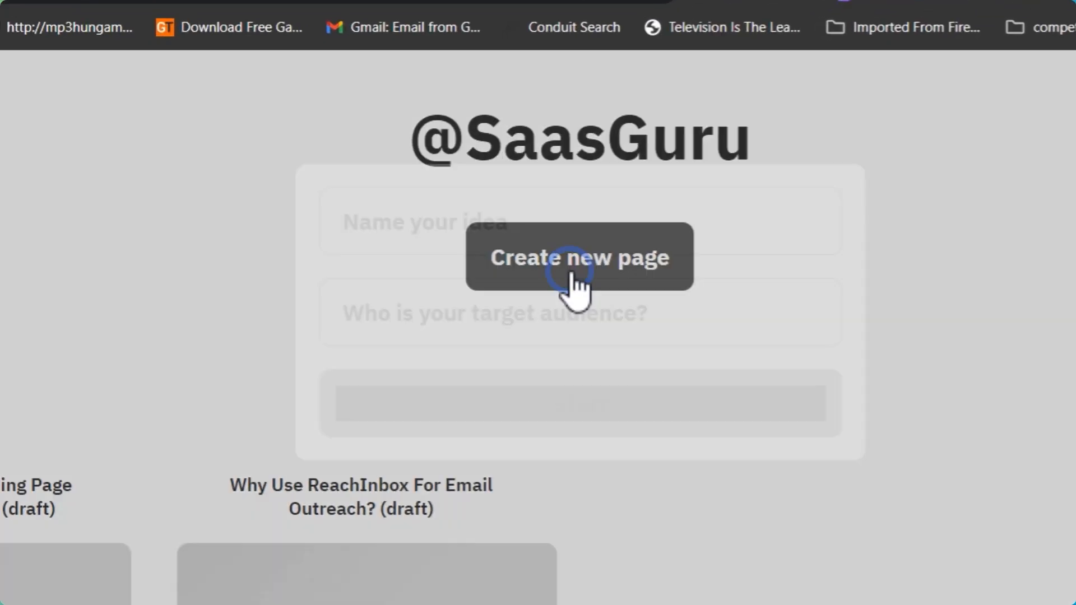
pyautogui.click(579, 257)
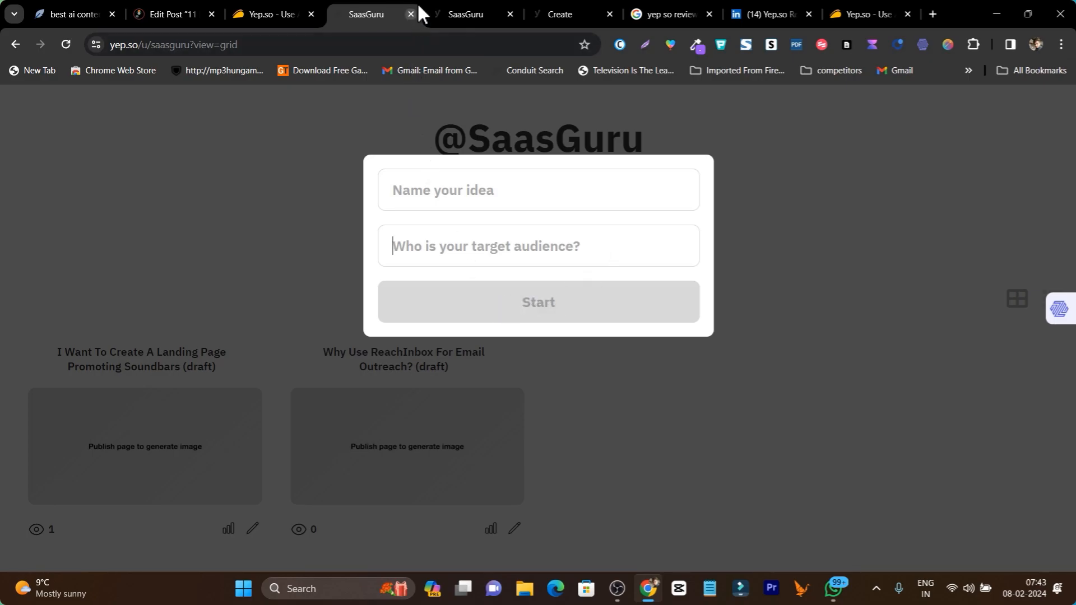
pyautogui.click(561, 14)
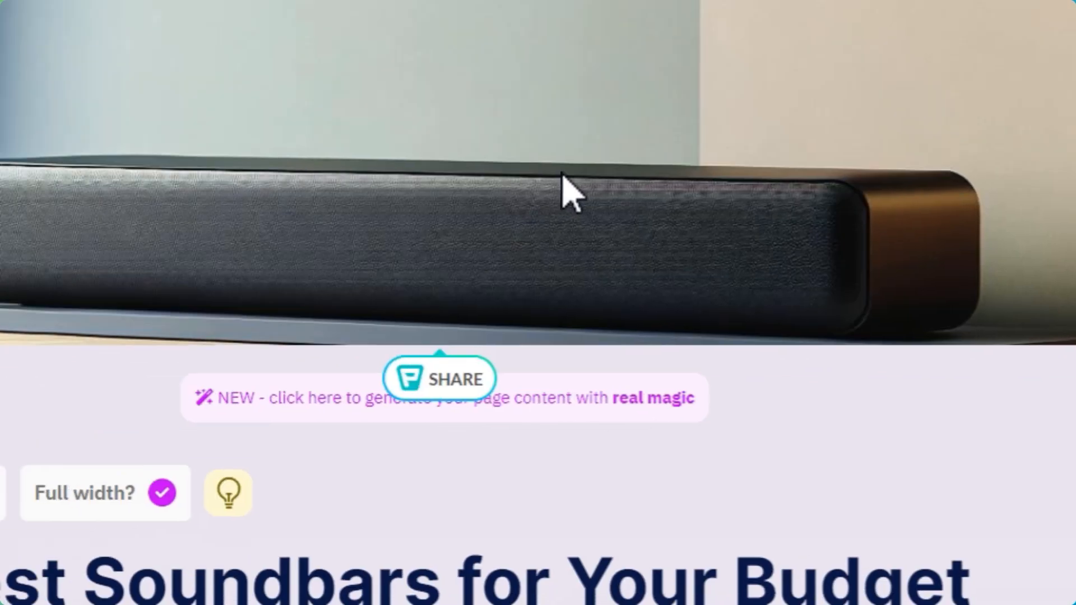
pyautogui.scroll(-3)
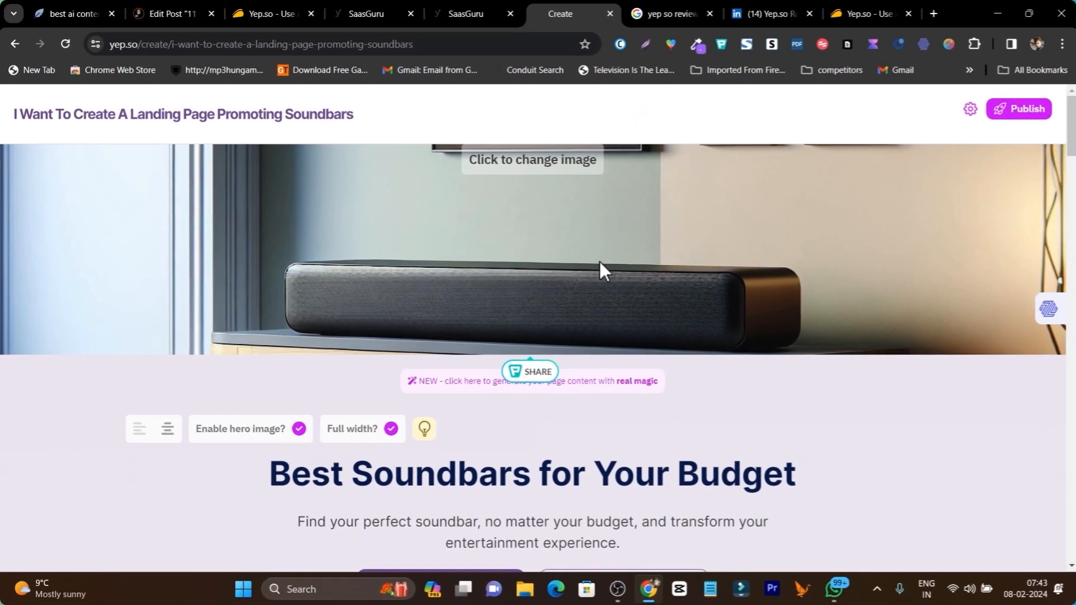
pyautogui.moveTo(415, 328)
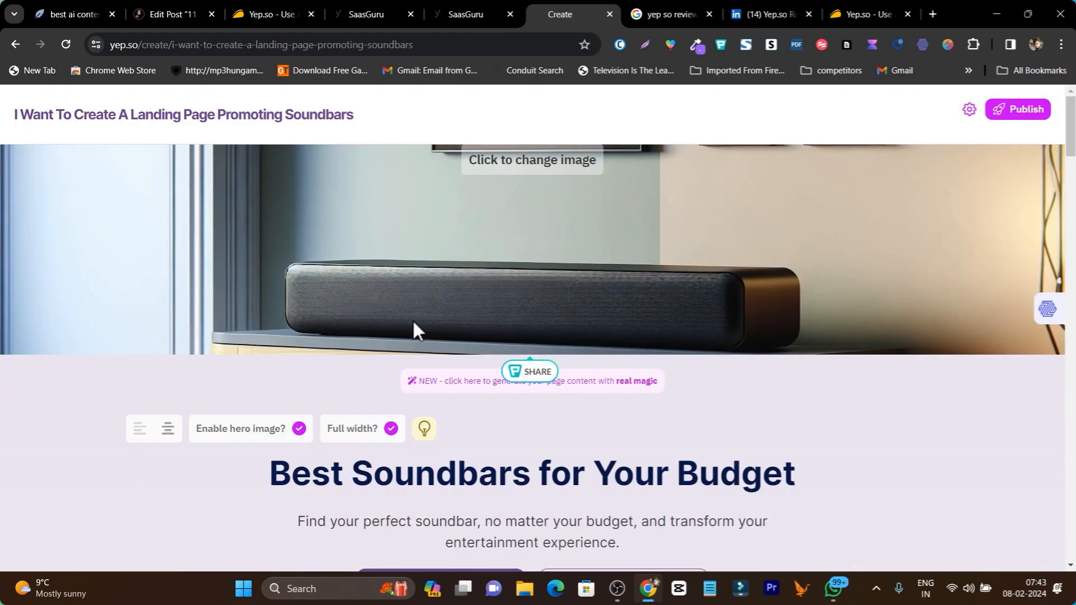
pyautogui.scroll(-3)
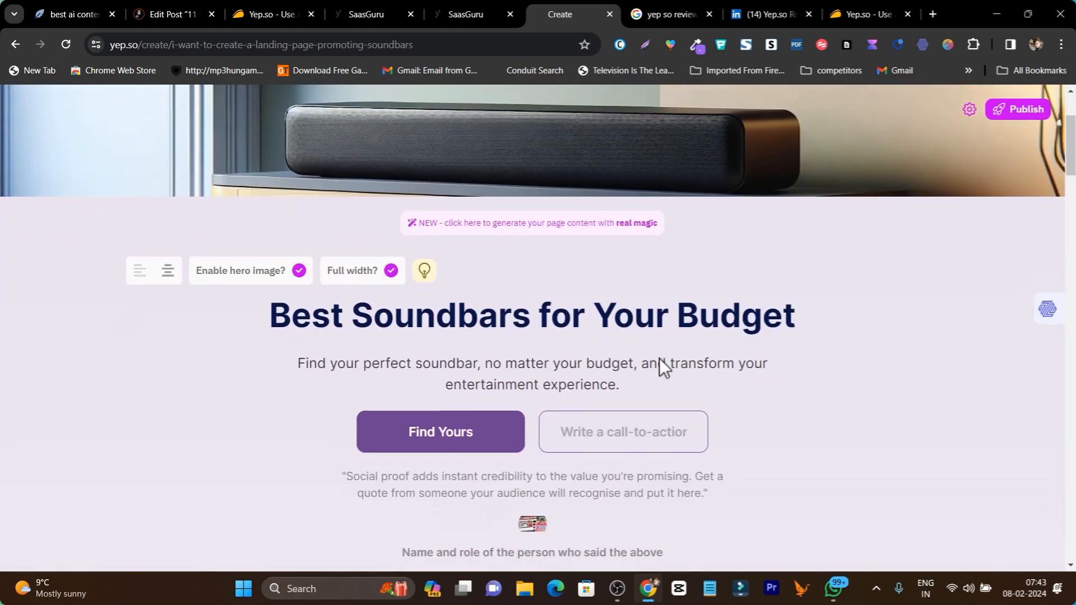
pyautogui.scroll(-3)
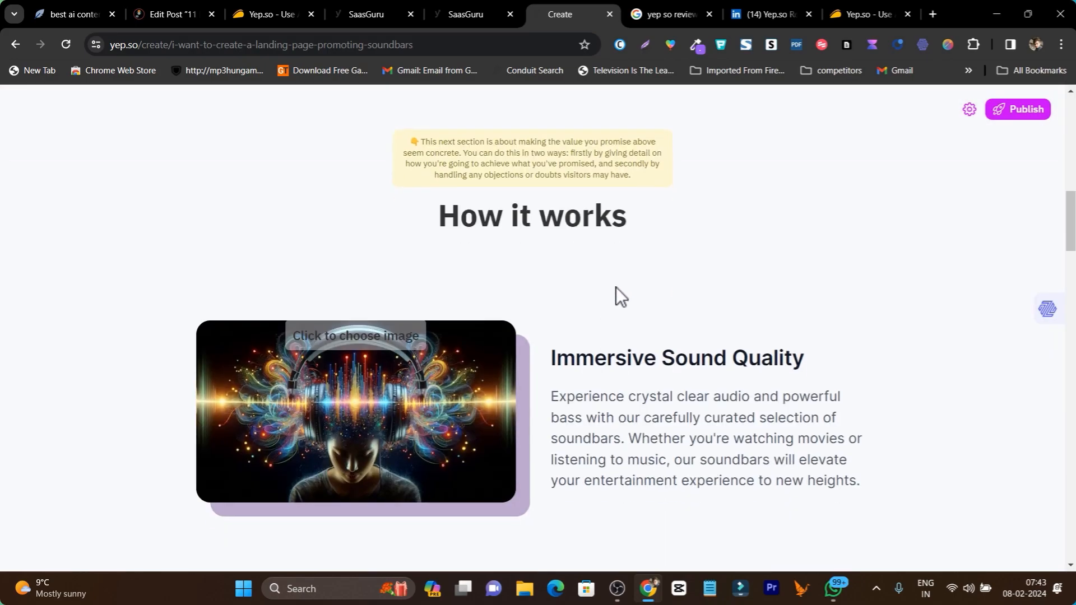
pyautogui.scroll(-3)
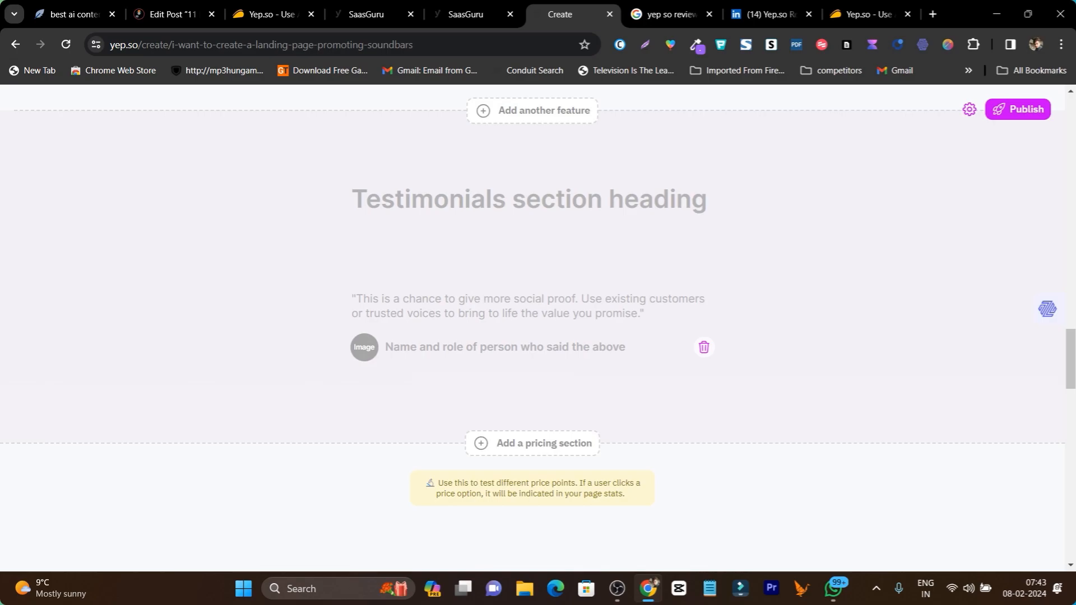
pyautogui.scroll(-3)
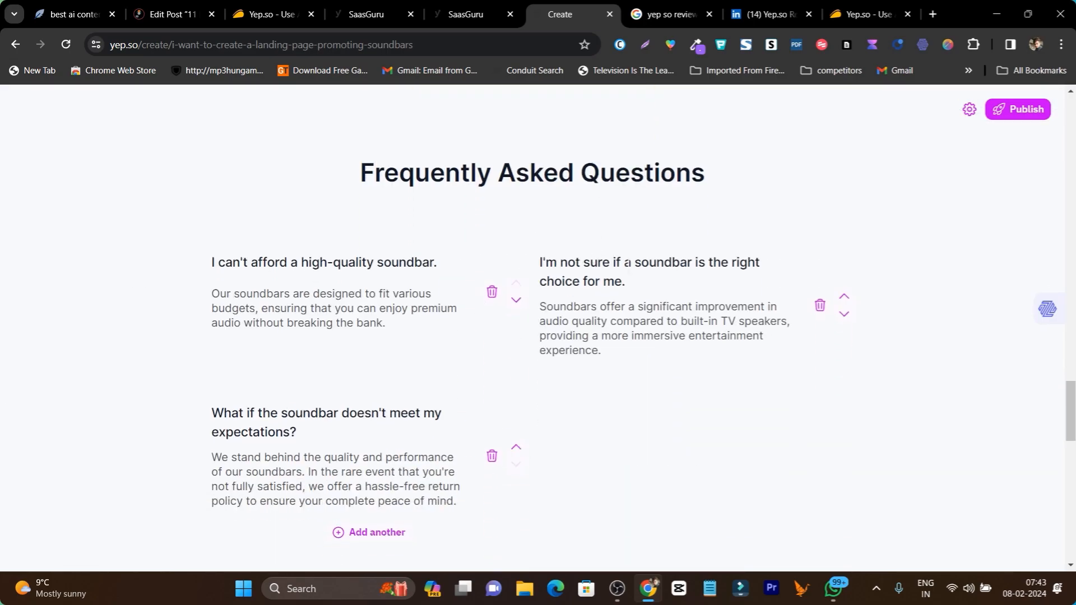
pyautogui.scroll(3)
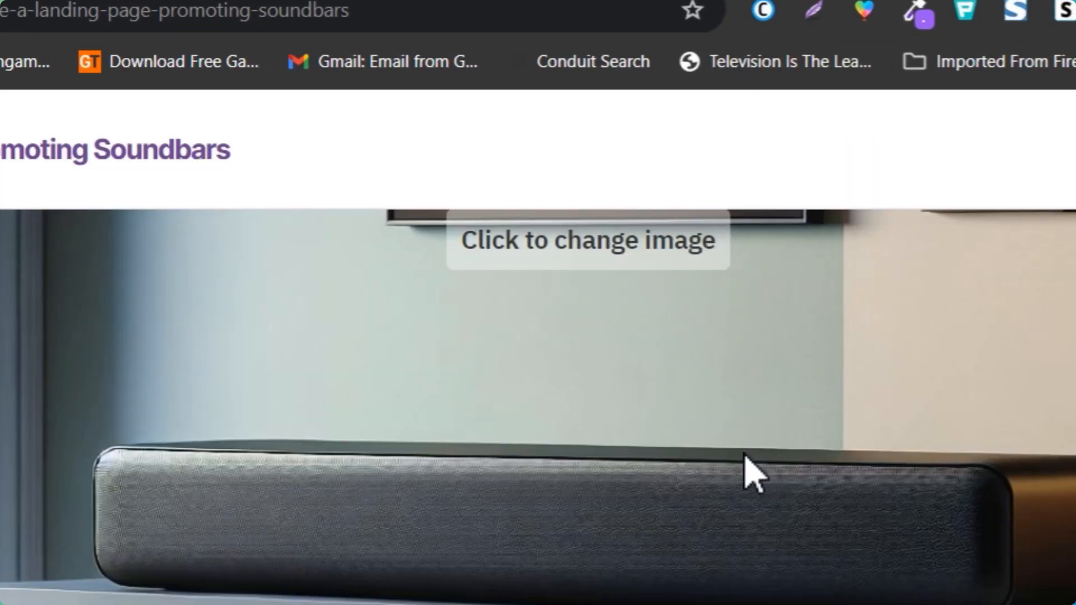
pyautogui.moveTo(467, 275)
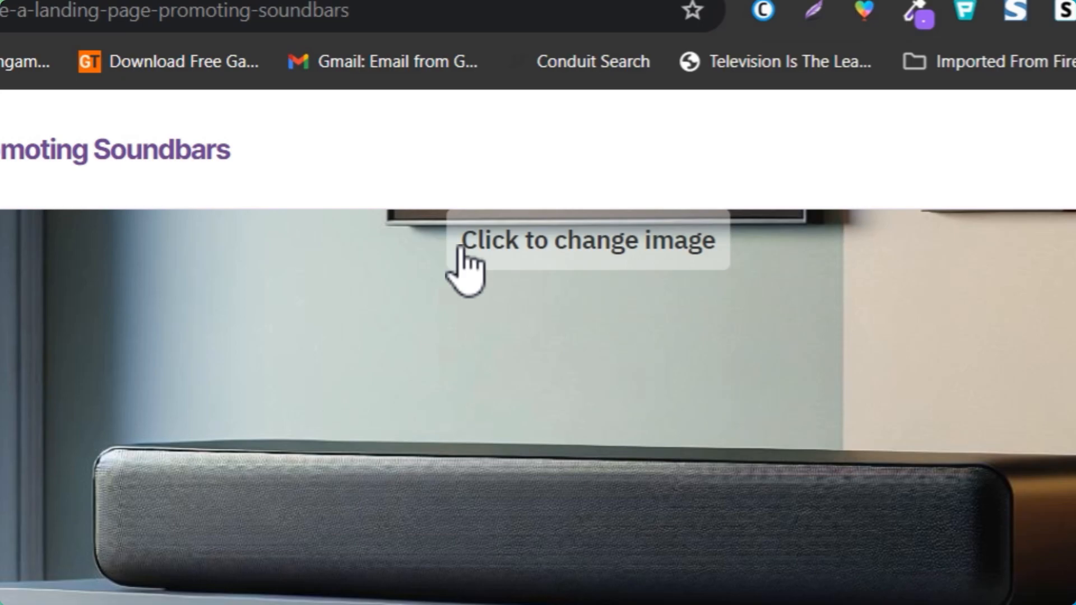
pyautogui.click(467, 268)
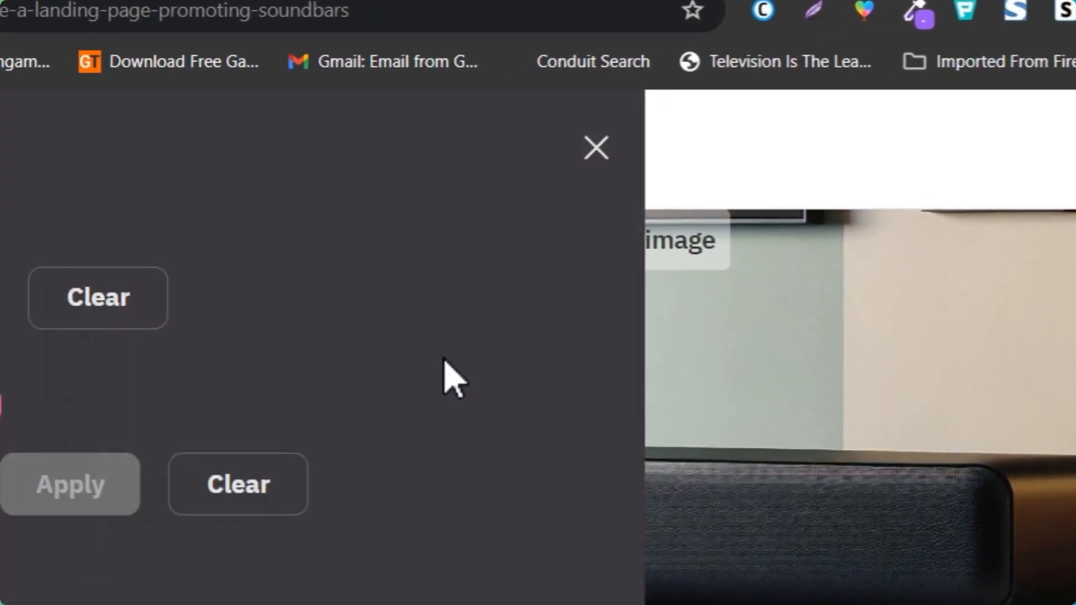
pyautogui.click(594, 148)
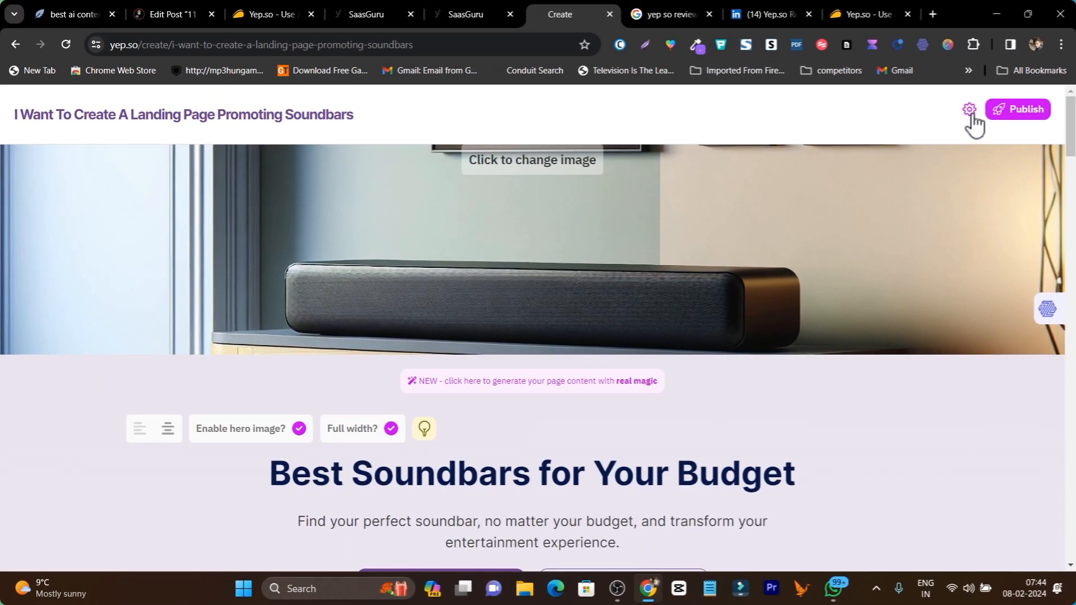
# - In page settings, switch the Page primary color swatch from purple to teal
pyautogui.click(969, 110)
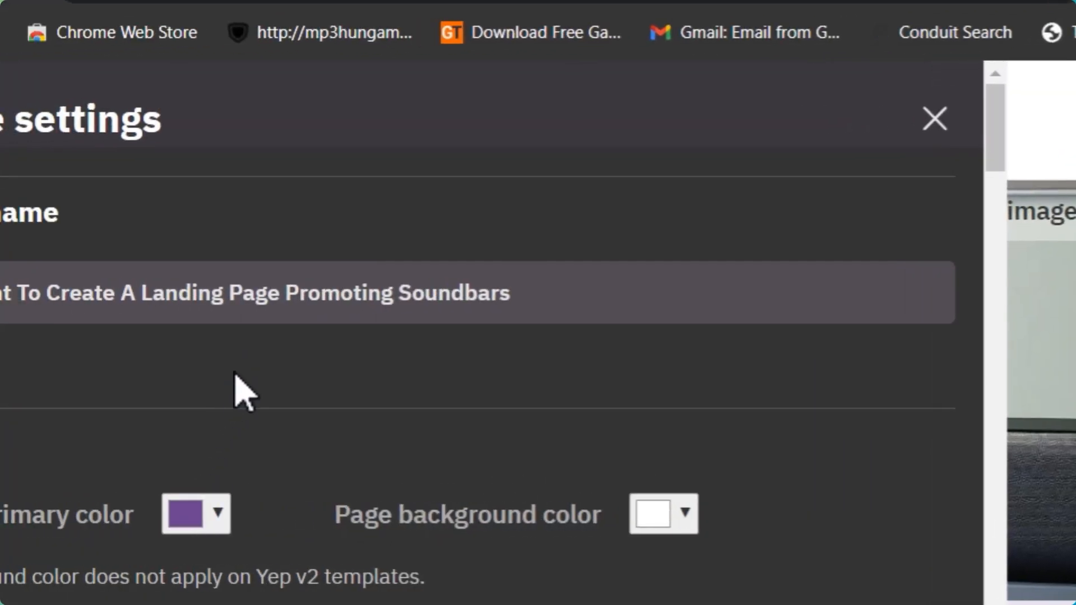
pyautogui.scroll(-3)
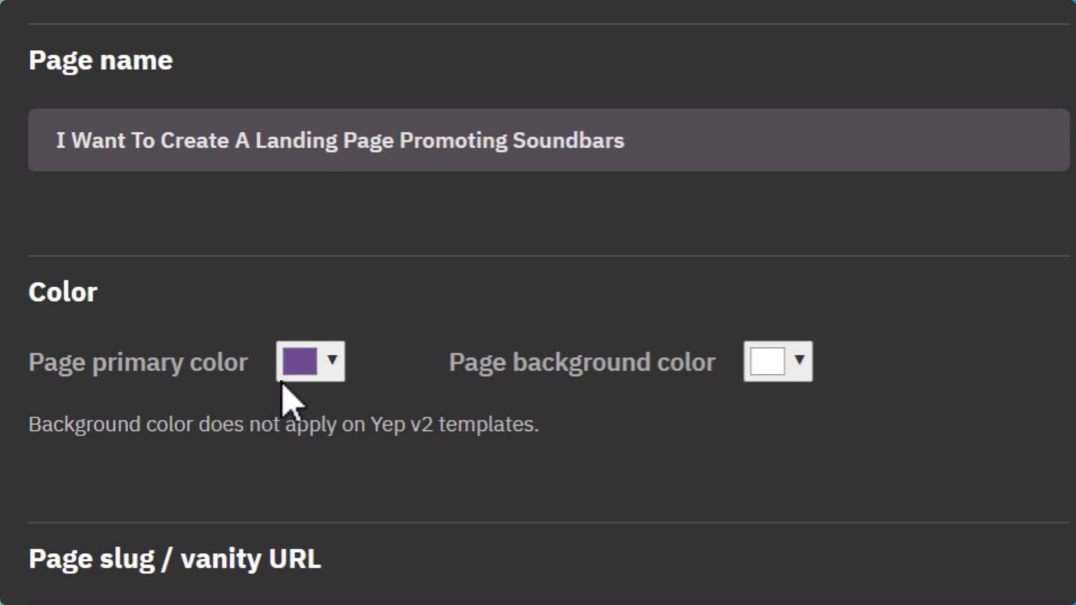
pyautogui.click(297, 361)
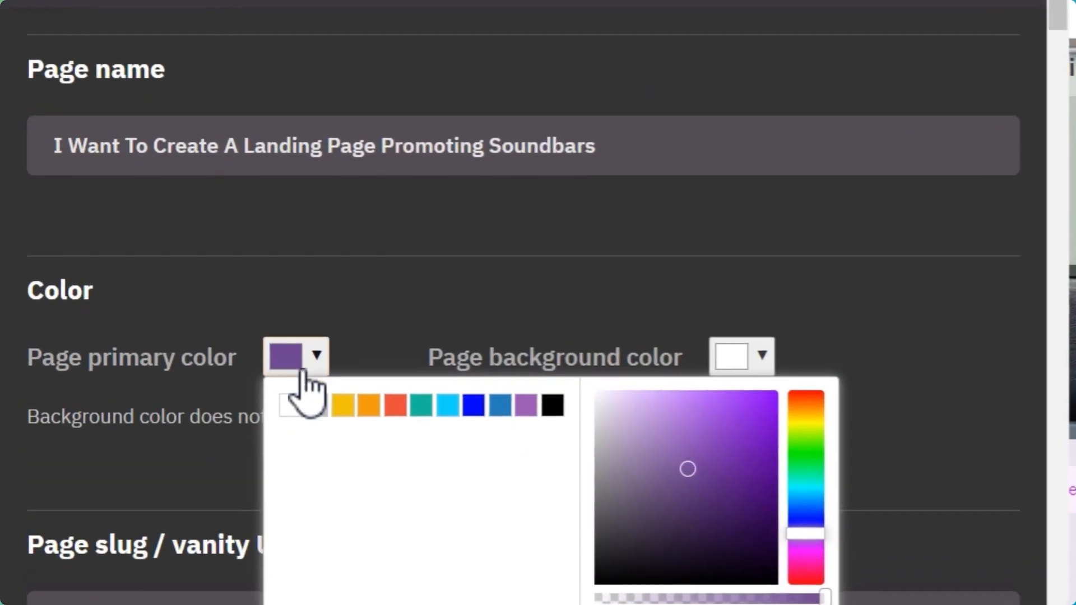
pyautogui.click(410, 404)
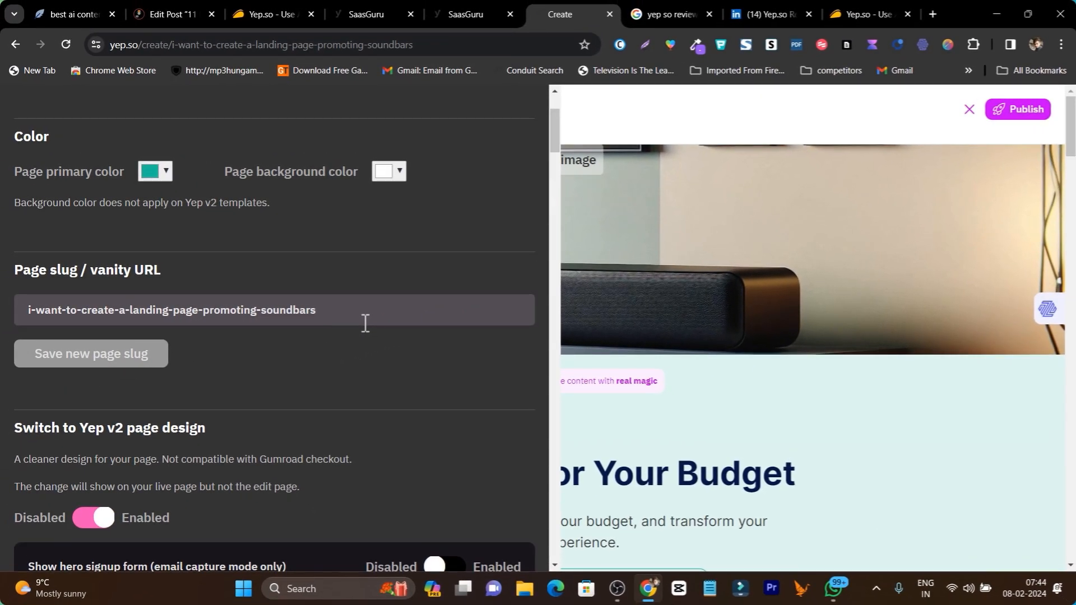
pyautogui.tripleClick(172, 310)
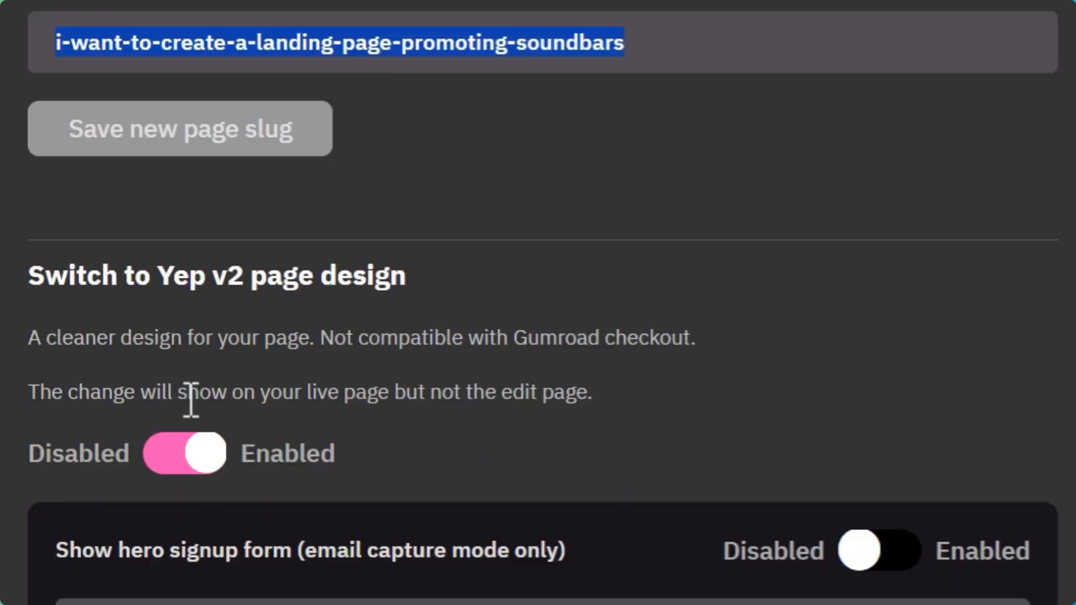
pyautogui.scroll(-3)
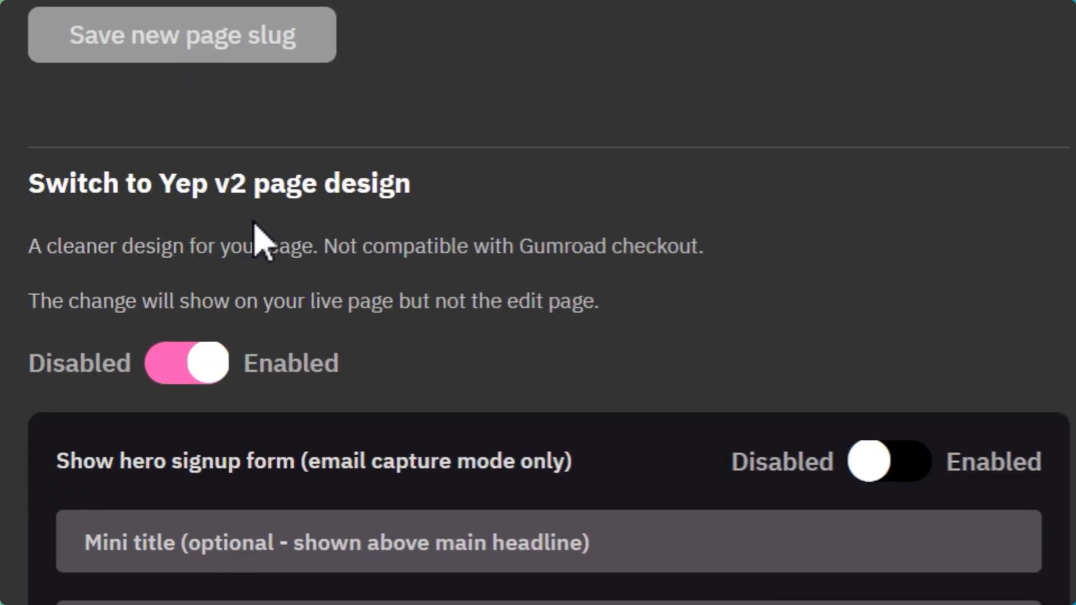
pyautogui.scroll(-3)
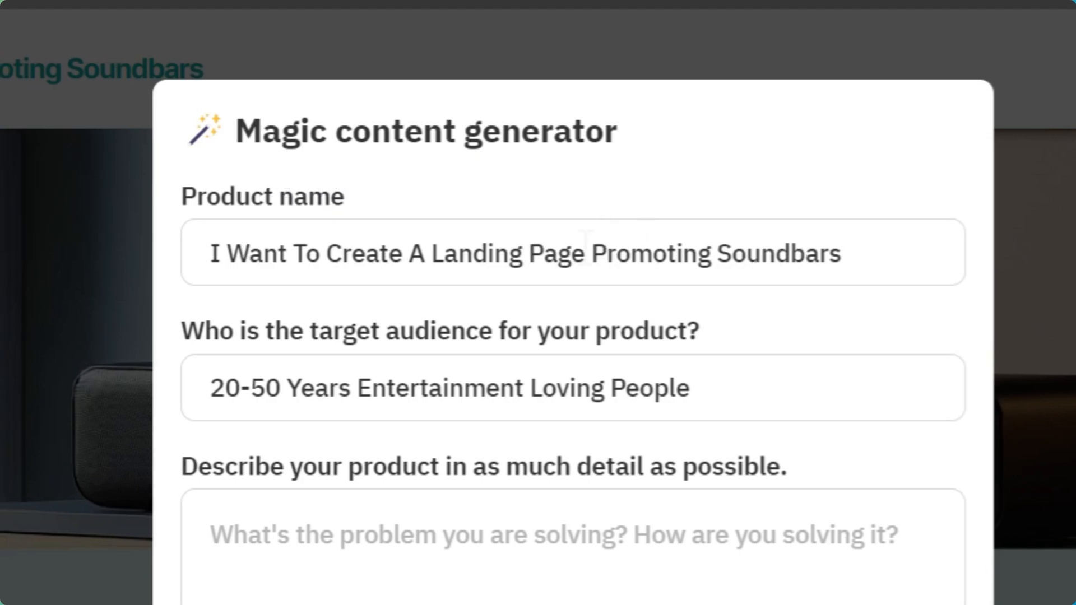
# - Enter the product description 'soundbars for people who love entertainment'
pyautogui.scroll(-3)
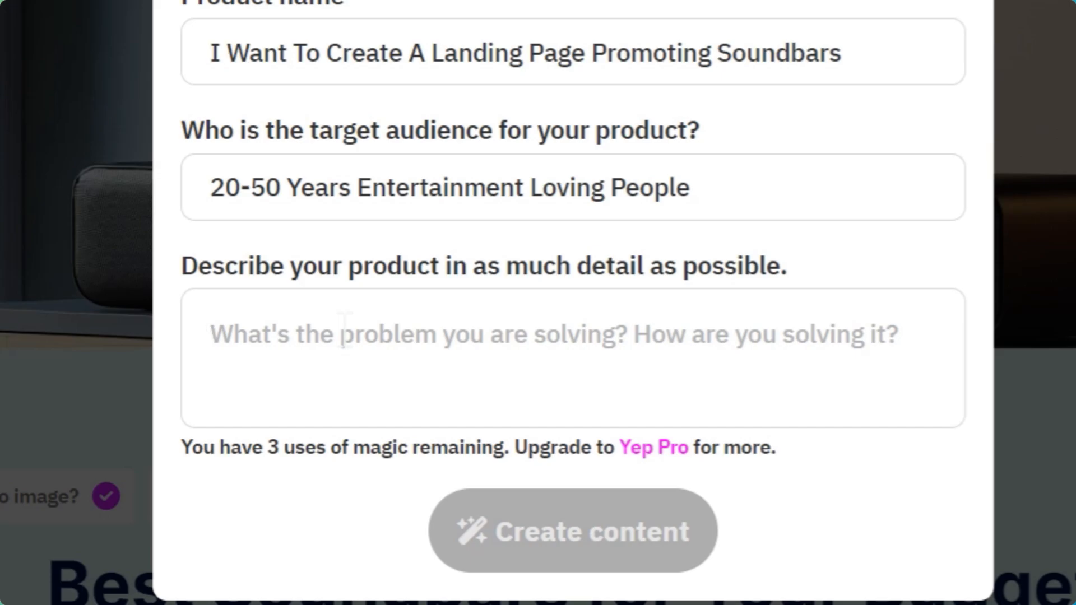
pyautogui.write('soiundbars')
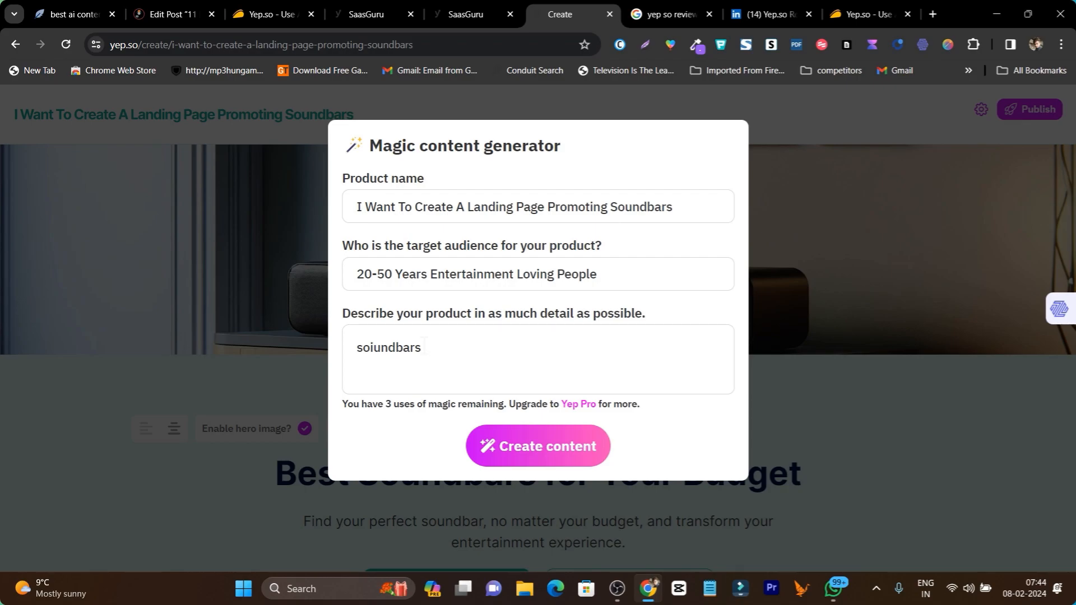
pyautogui.write('for')
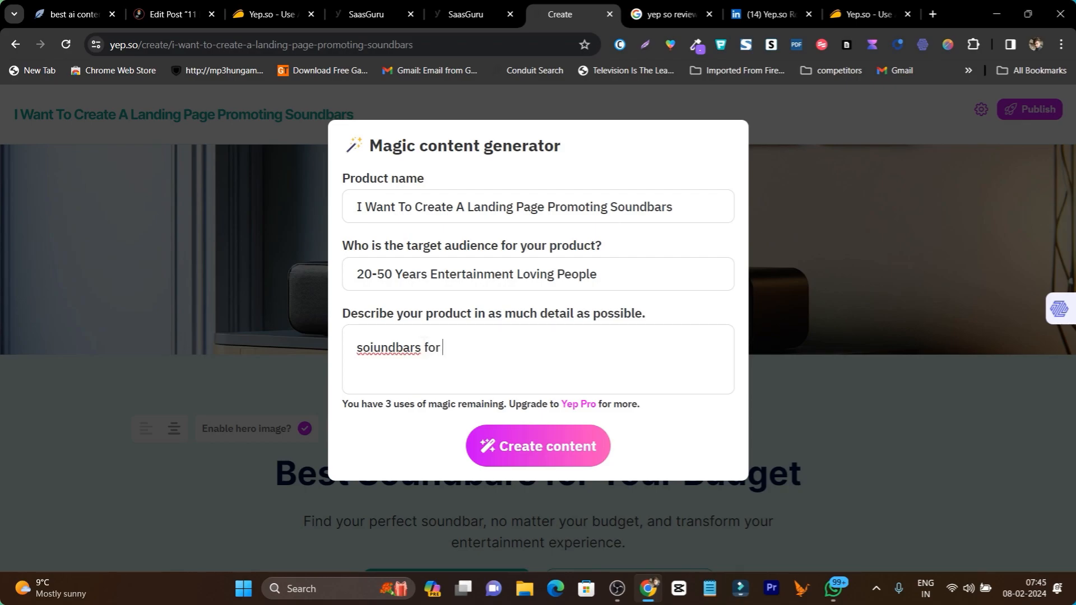
pyautogui.write('people whj')
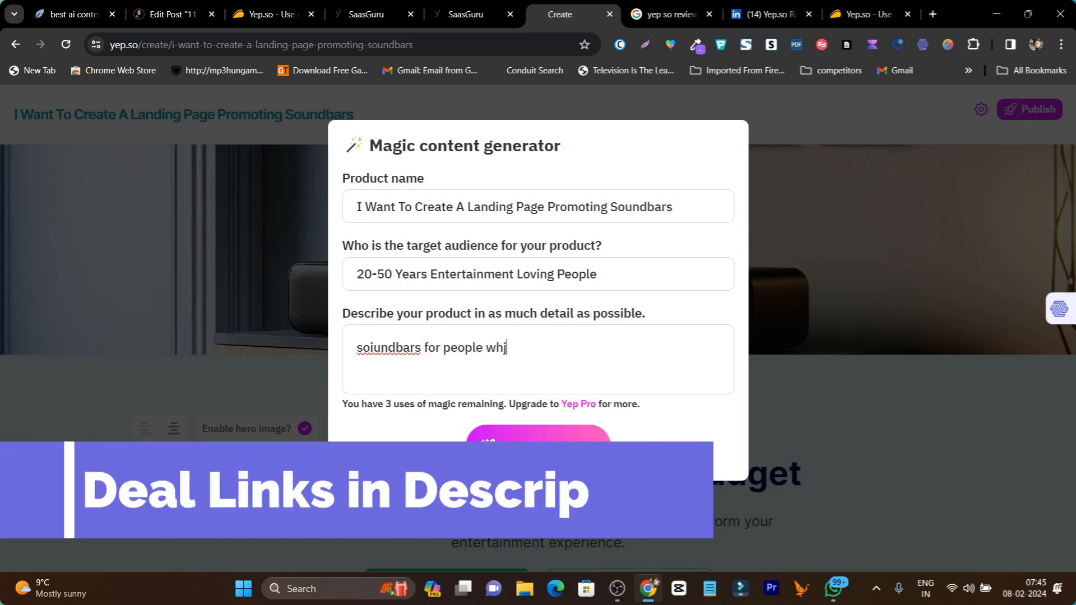
pyautogui.write('ol')
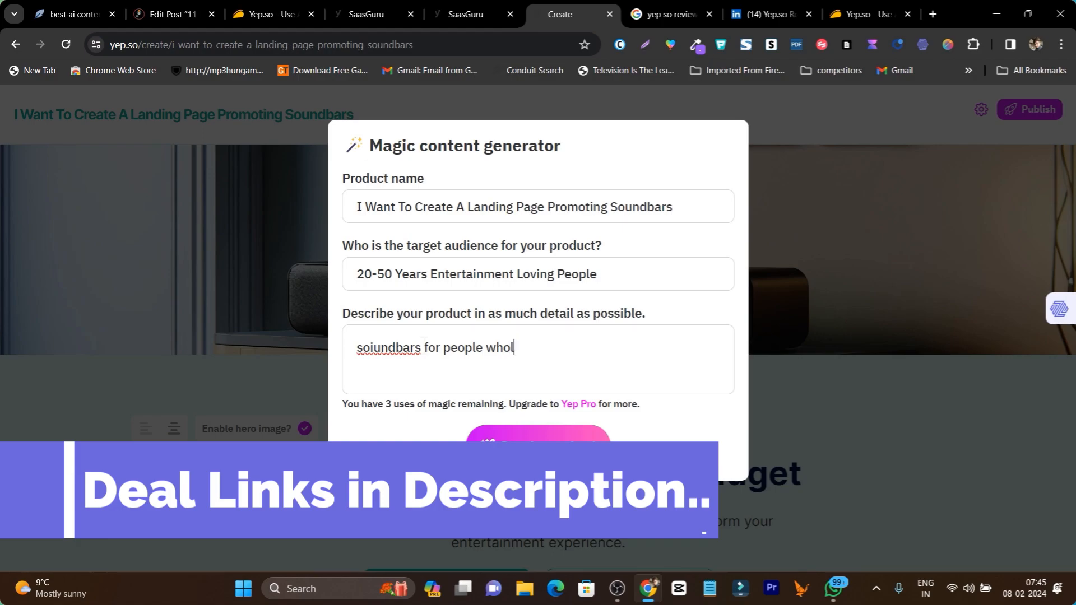
pyautogui.write('ove entertainment')
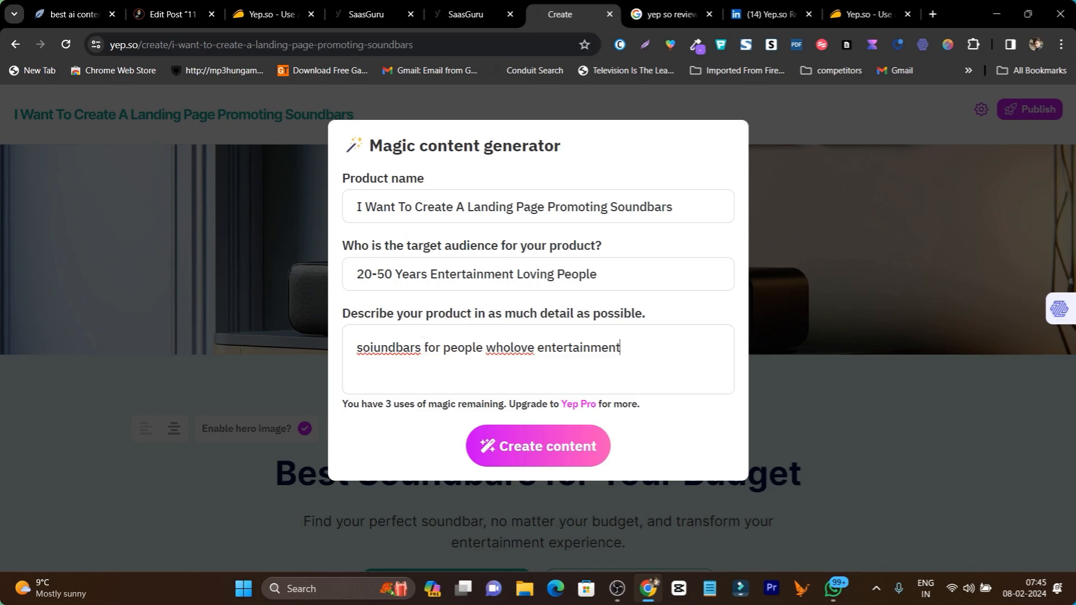
# - Correct the misspellings via suggestions and generate new page content
pyautogui.rightClick(383, 347)
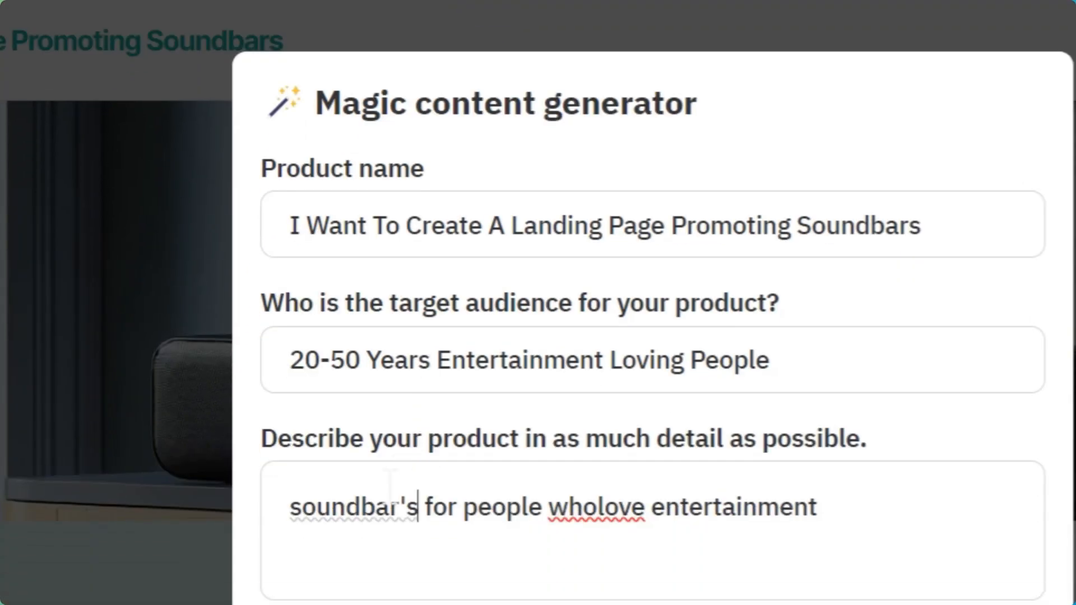
pyautogui.rightClick(596, 508)
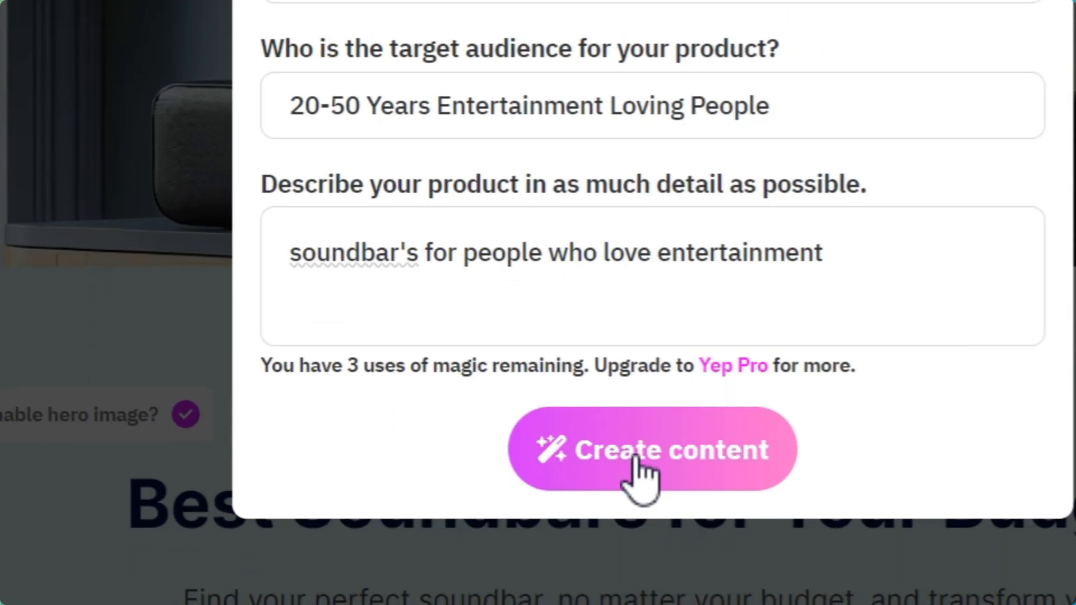
pyautogui.click(651, 450)
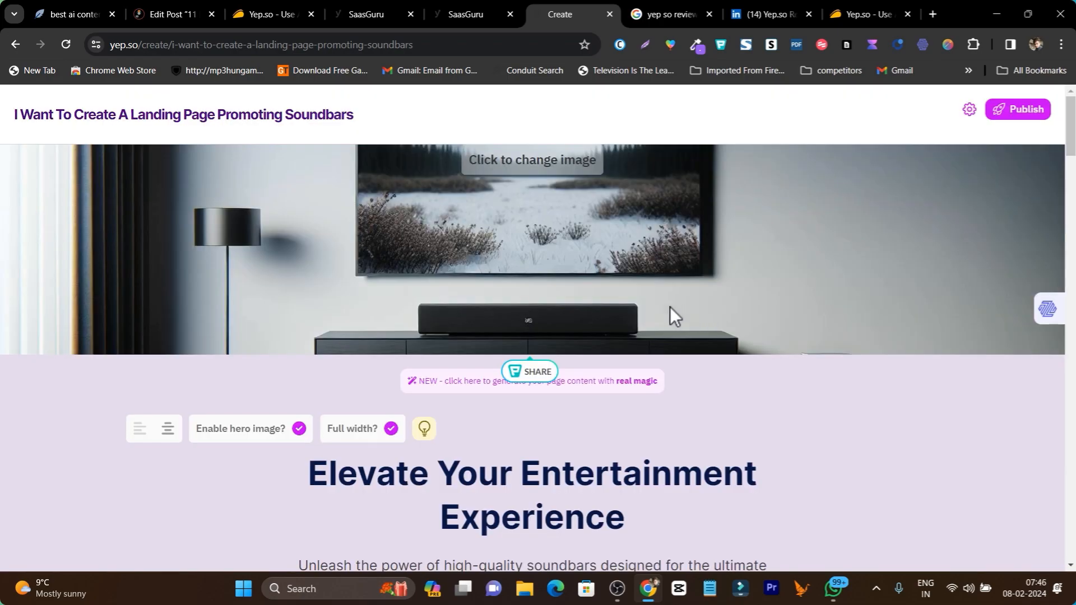
pyautogui.moveTo(649, 282)
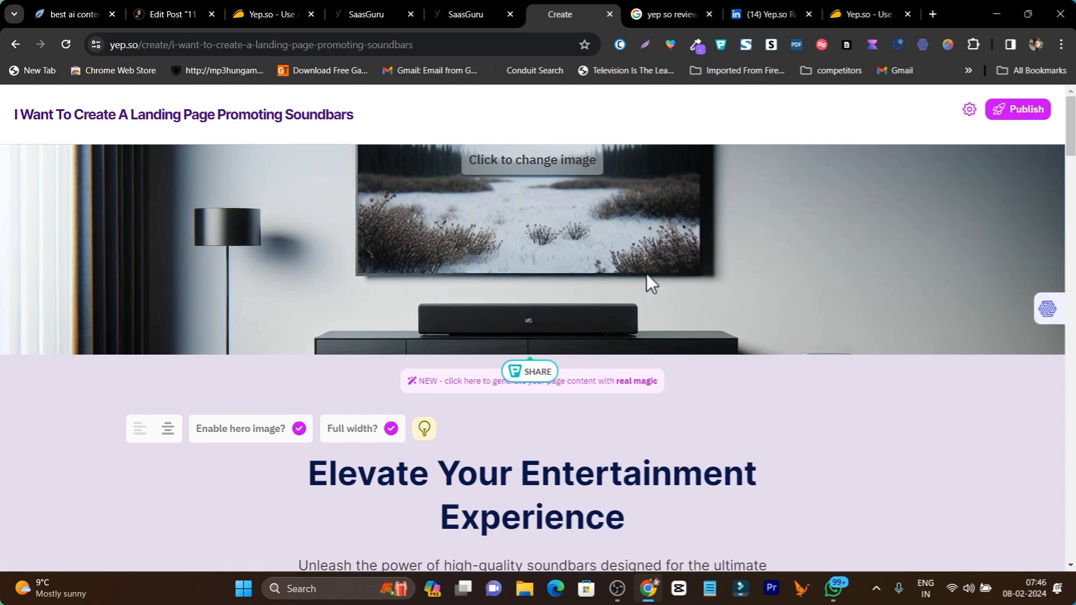
# - Review regenerated sections like 'Sleek and Stylish Design' and the FAQ, then reopen and close settings
pyautogui.scroll(-3)
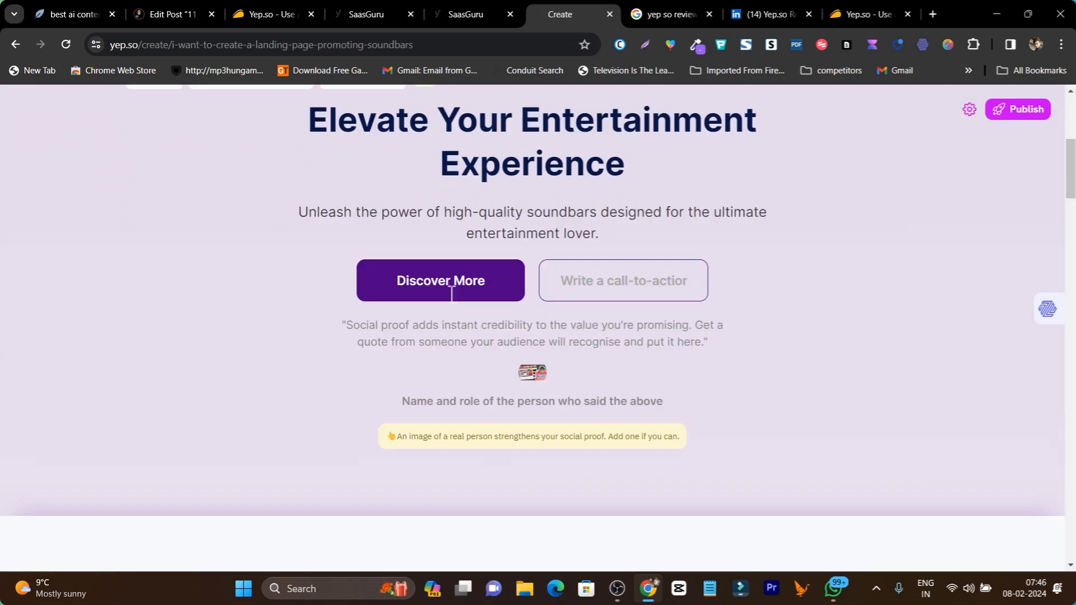
pyautogui.scroll(-3)
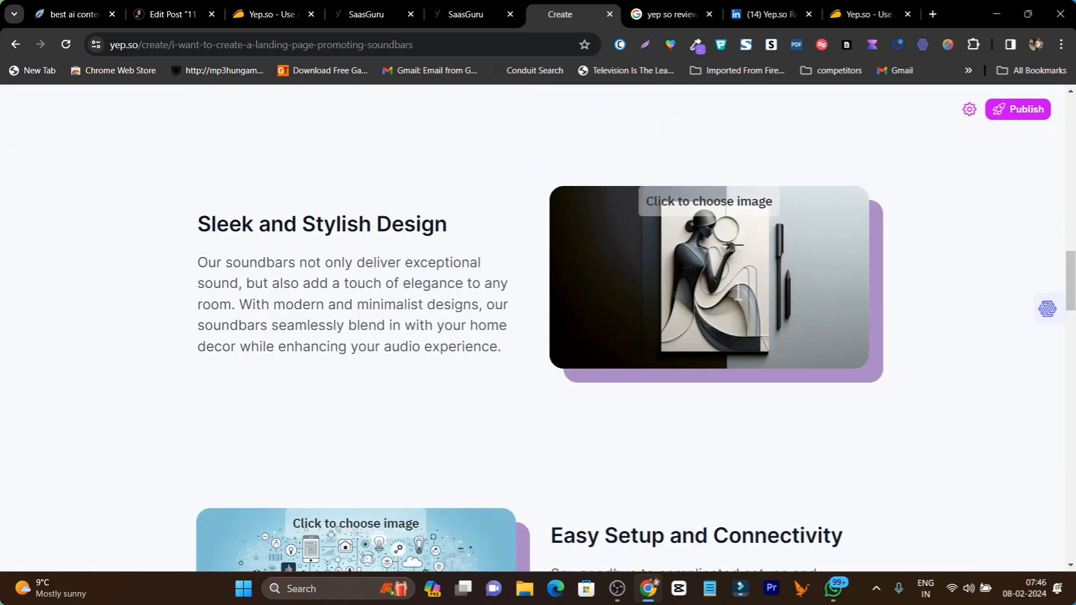
pyautogui.scroll(-3)
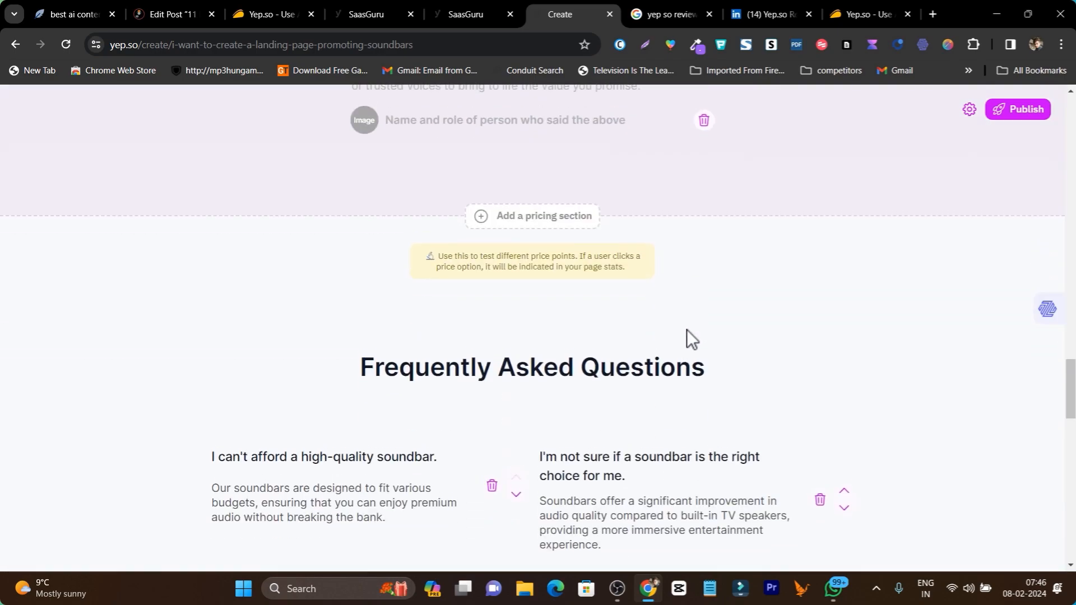
pyautogui.scroll(3)
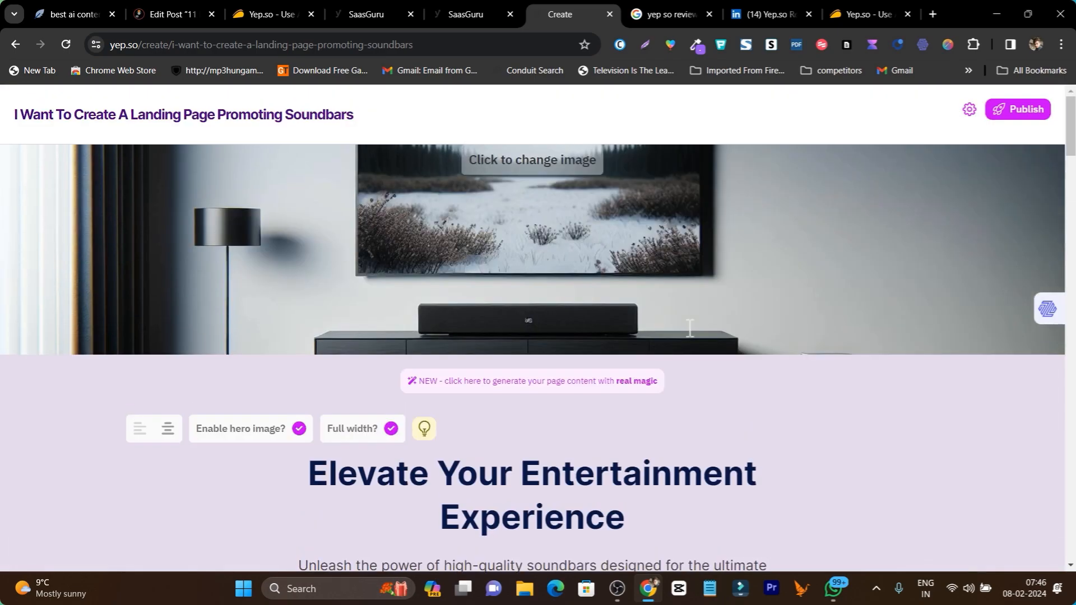
pyautogui.scroll(-3)
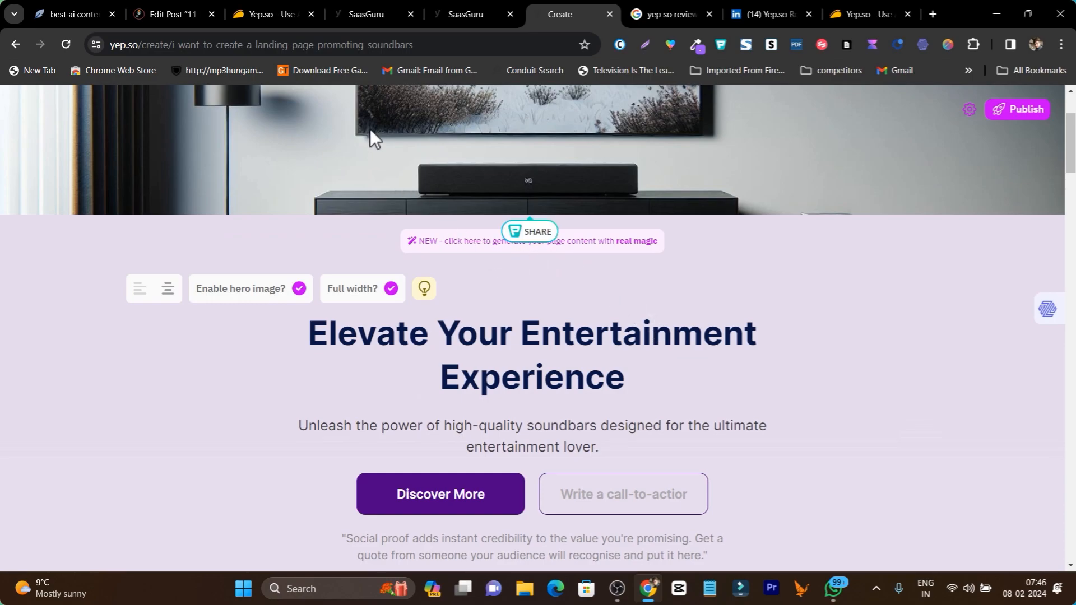
pyautogui.scroll(3)
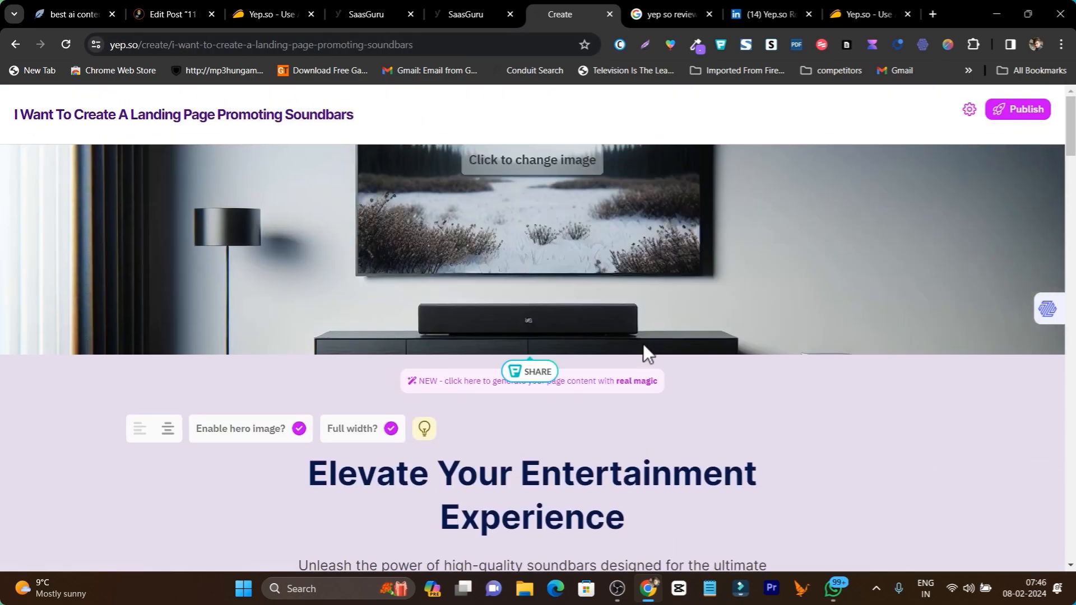
pyautogui.moveTo(970, 110)
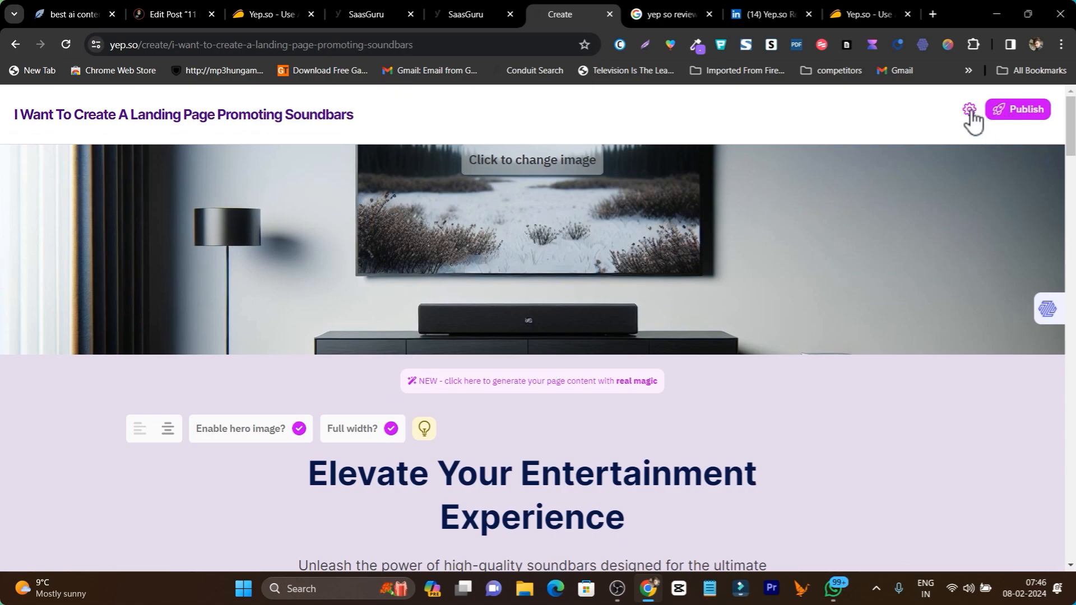
pyautogui.click(969, 110)
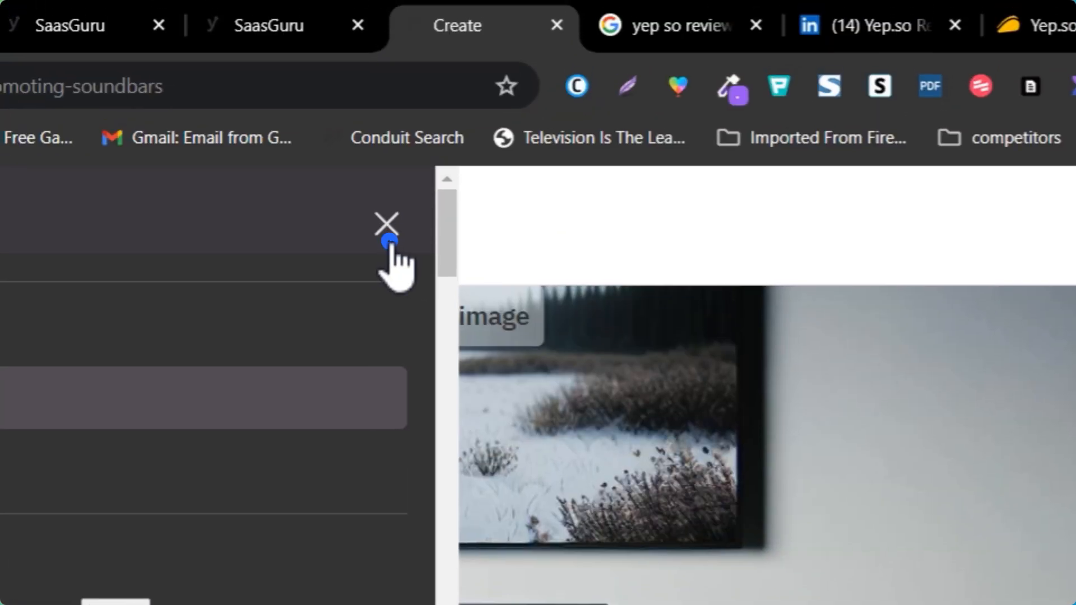
pyautogui.click(386, 223)
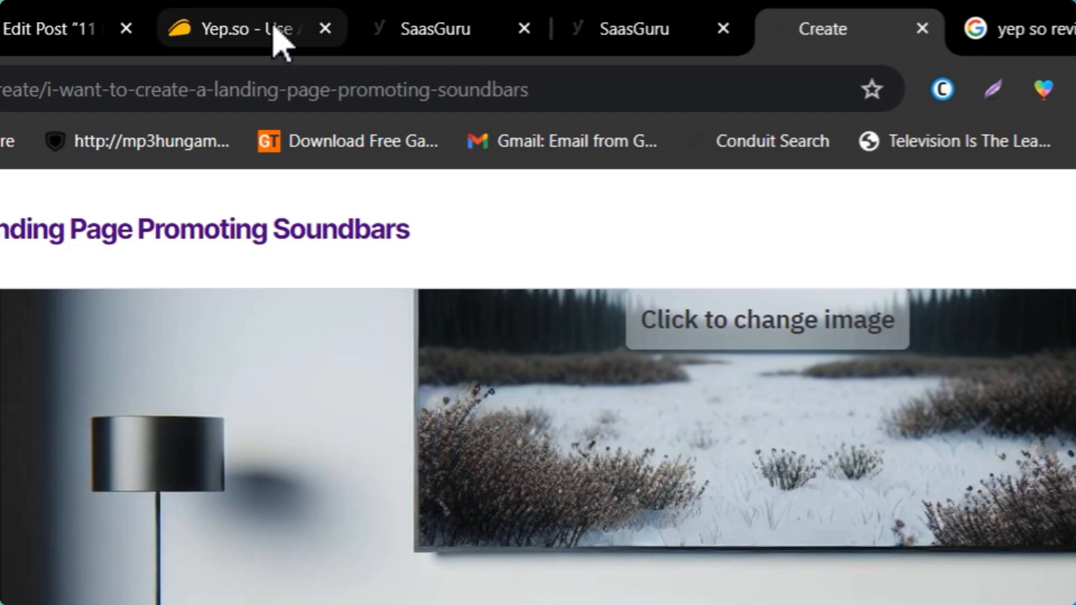
# - Browse the AppSumo Yep.so deal's Plans & features and $49 Tier 1 pricing box
pyautogui.click(236, 28)
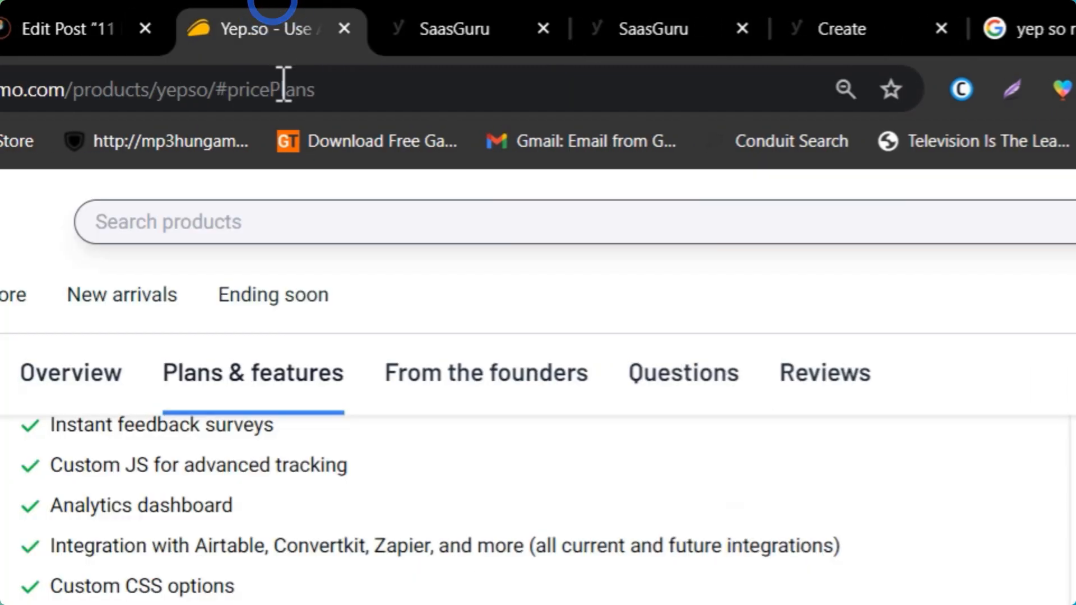
pyautogui.scroll(-3)
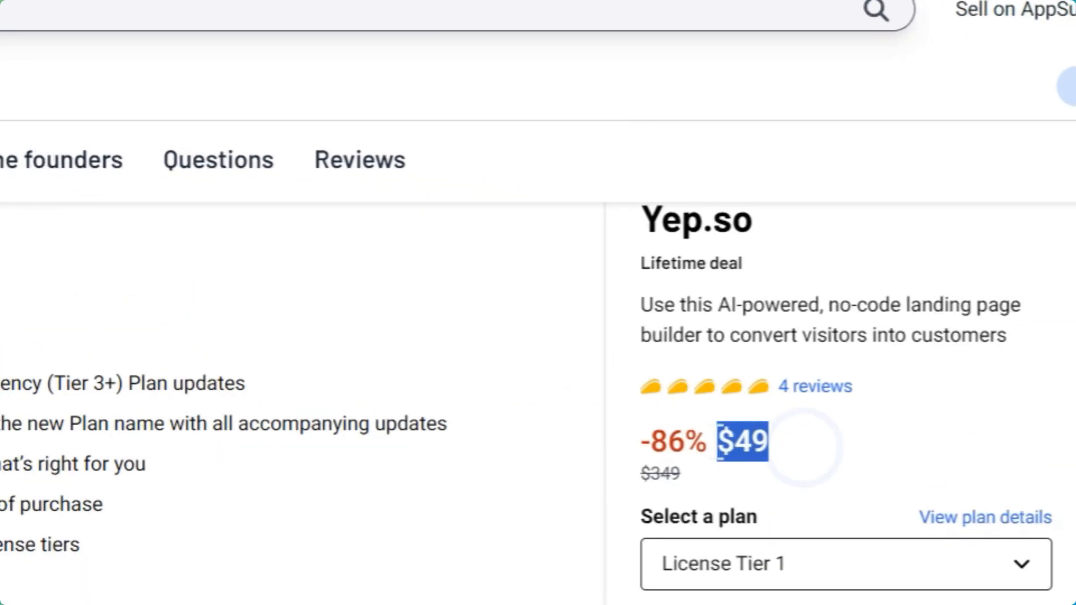
pyautogui.scroll(3)
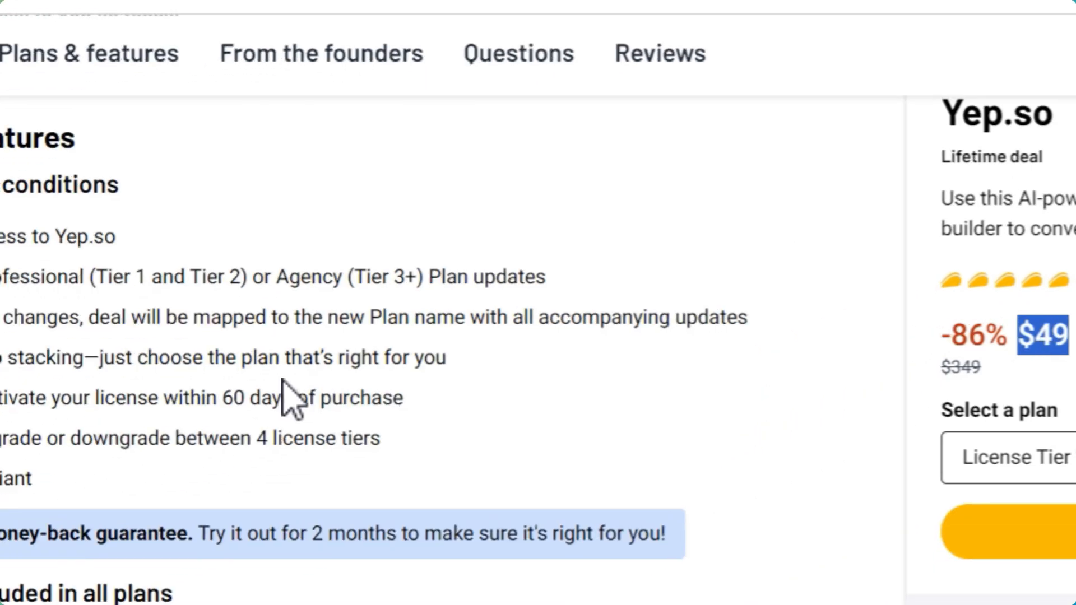
pyautogui.scroll(3)
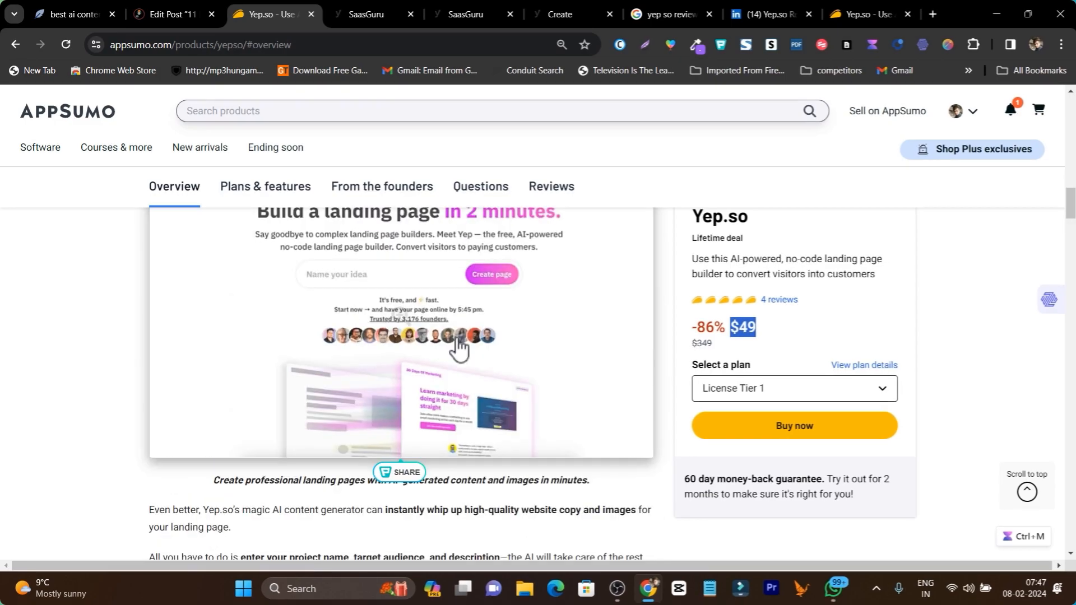
pyautogui.scroll(3)
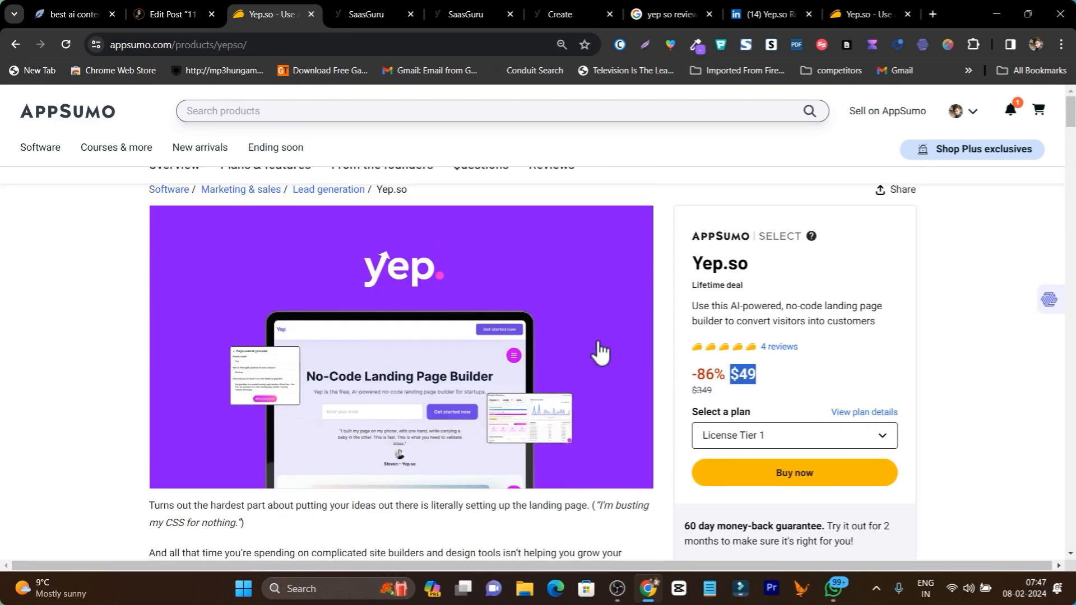
pyautogui.click(371, 14)
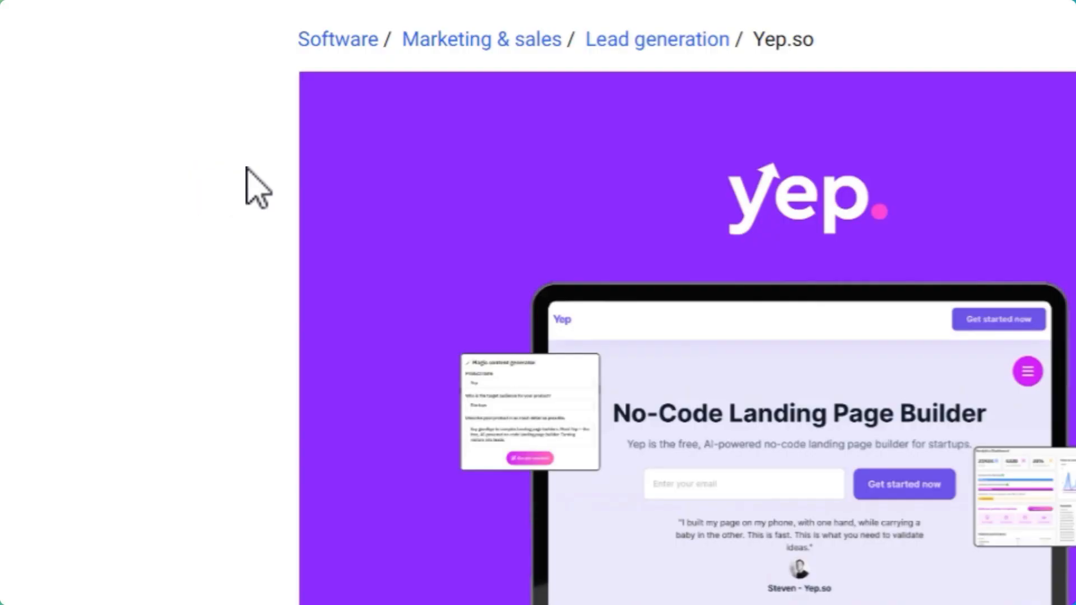
pyautogui.scroll(3)
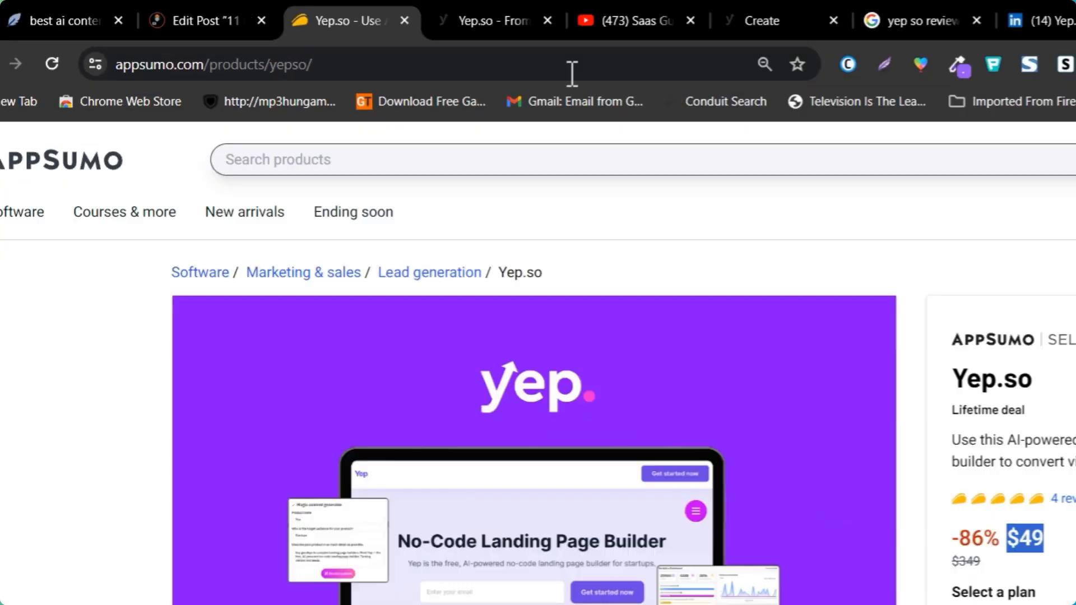
# - Show the SaaS Guru channel's Videos tab with its latest uploads
pyautogui.click(384, 18)
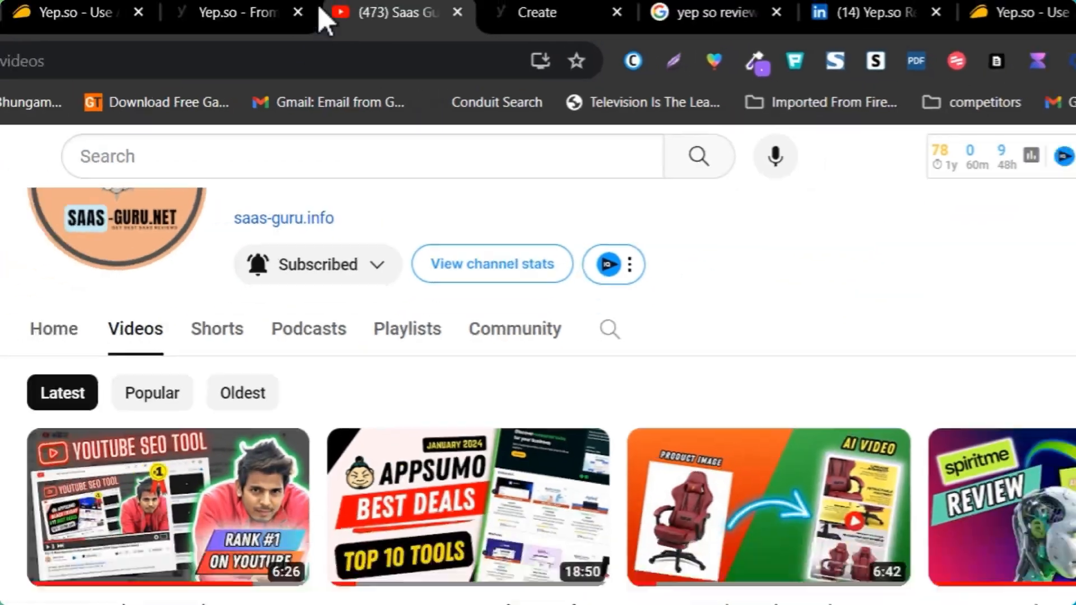